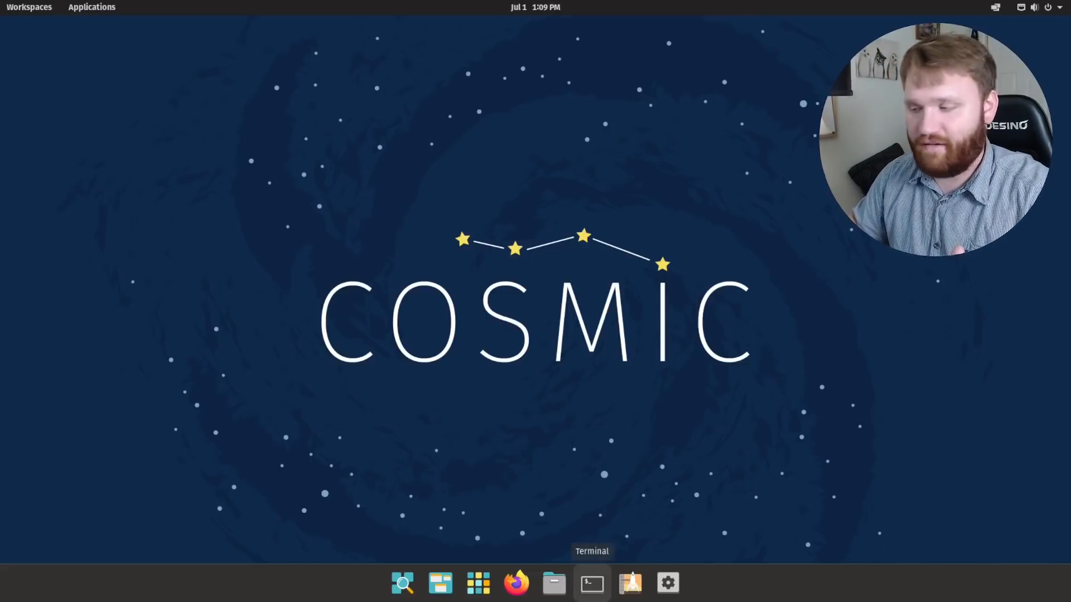
Run sudo apt update in a fresh Terminal, confirm all packages are current, then close it.
click(591, 583)
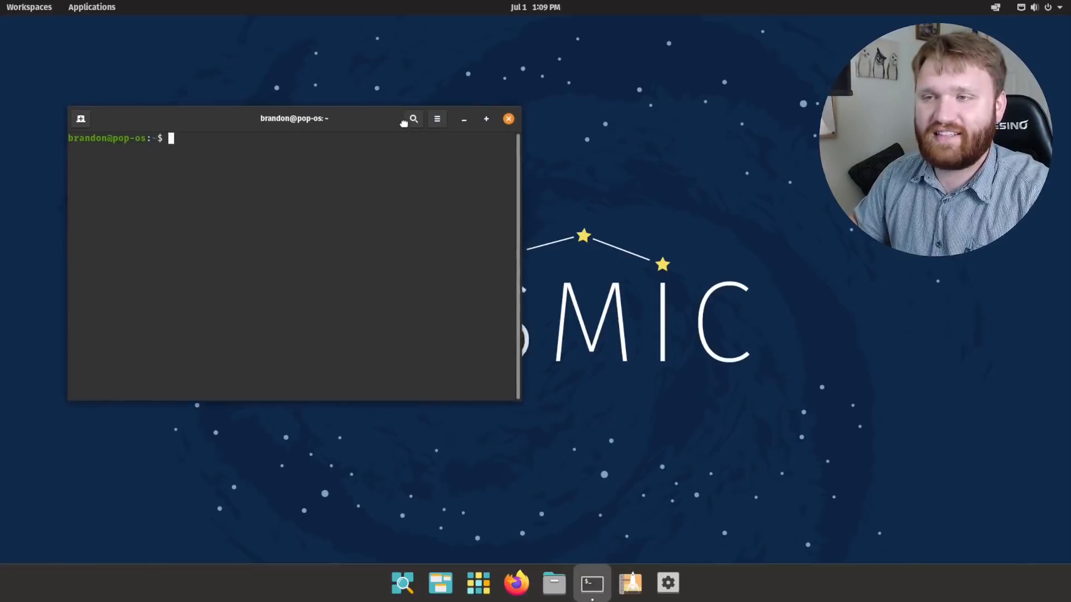
text(sudo apt full-upgrade)
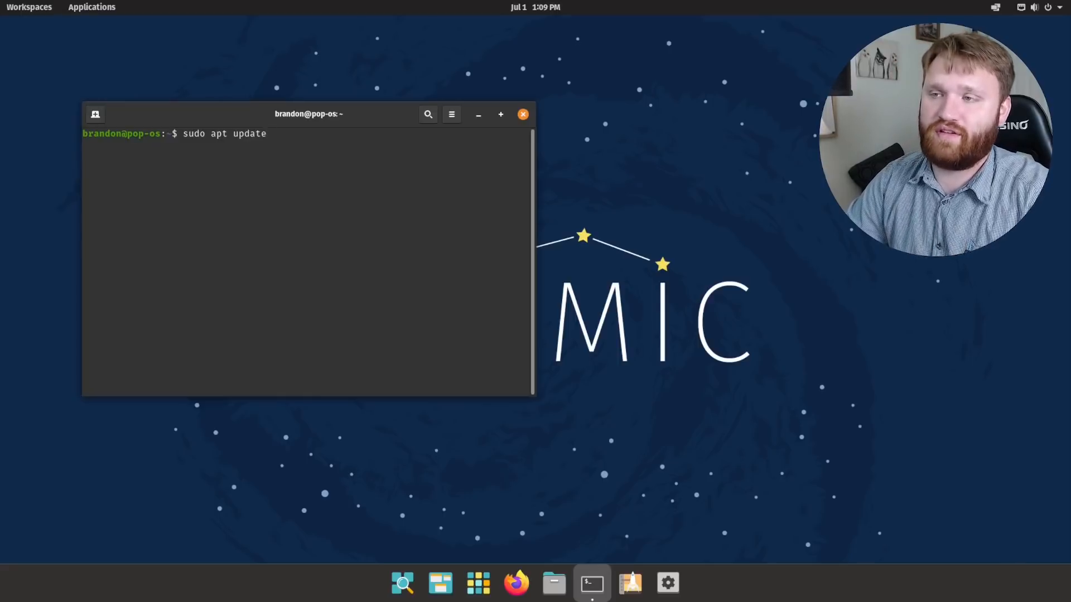
key(Return)
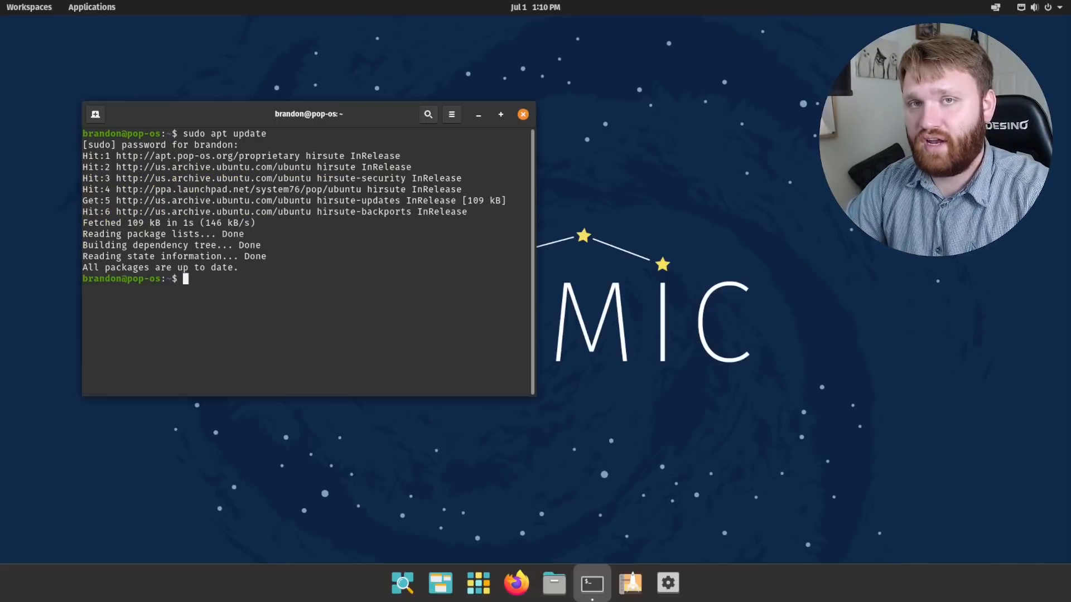
text(sudo apt full-upgrade)
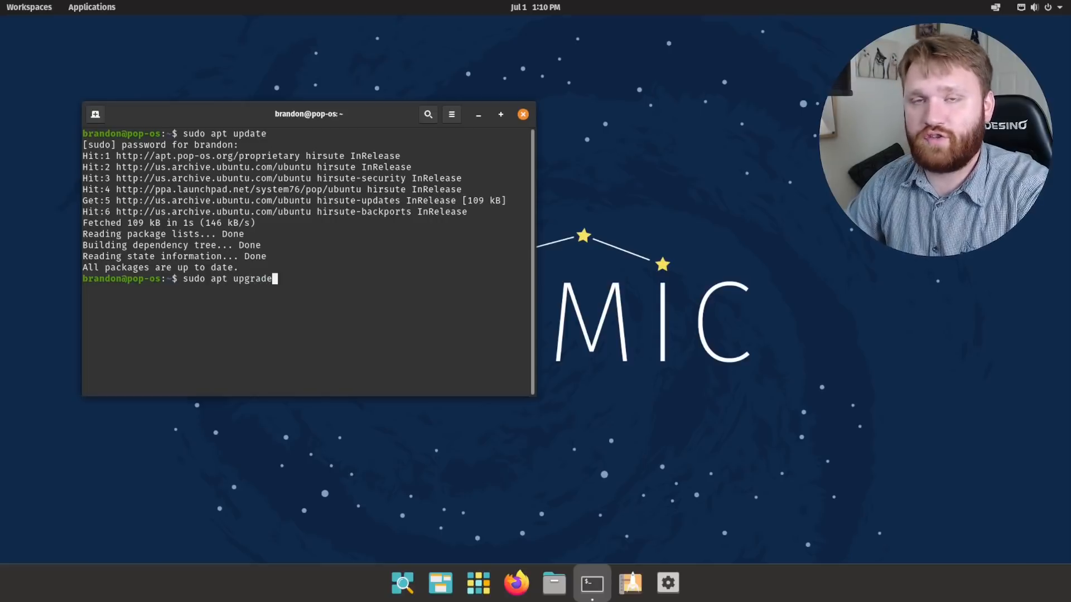
triple_click(226, 279)
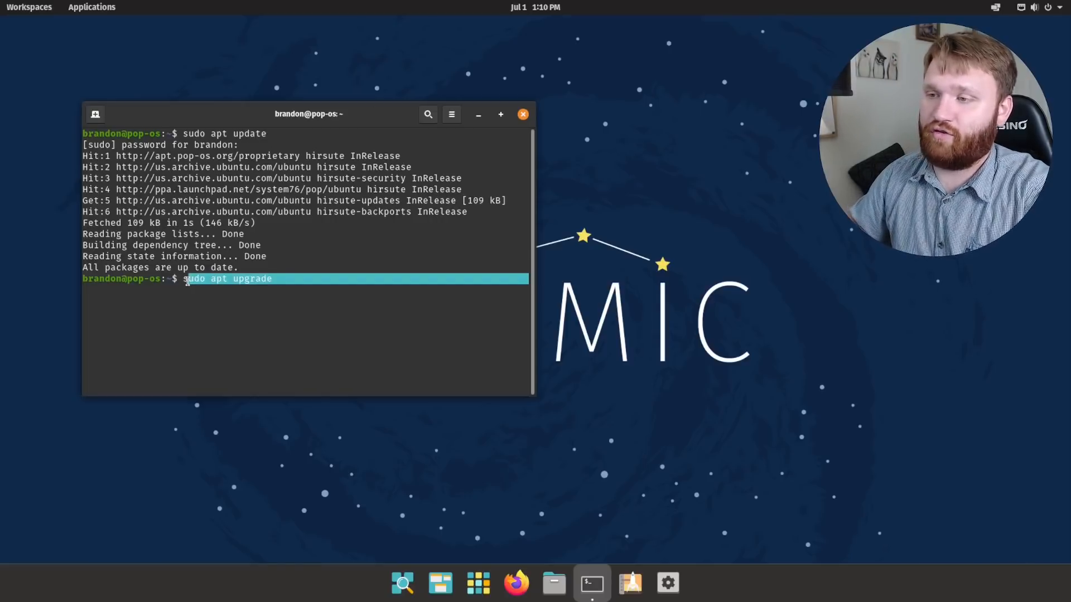
click(523, 114)
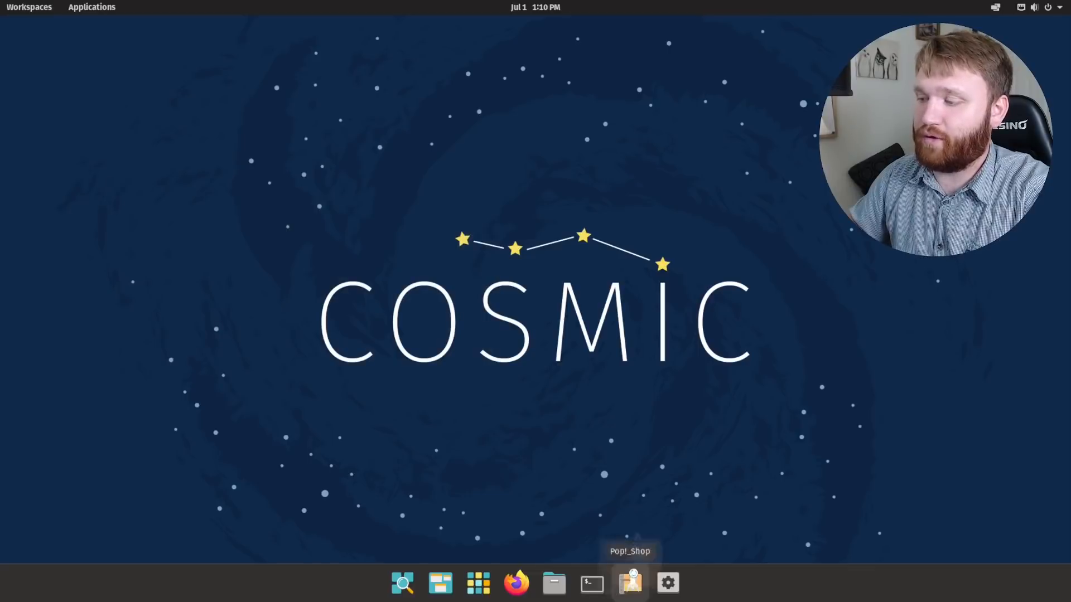
Launch Pop!_Shop, check the Installed list shows no OS updates, and return to Home.
click(629, 582)
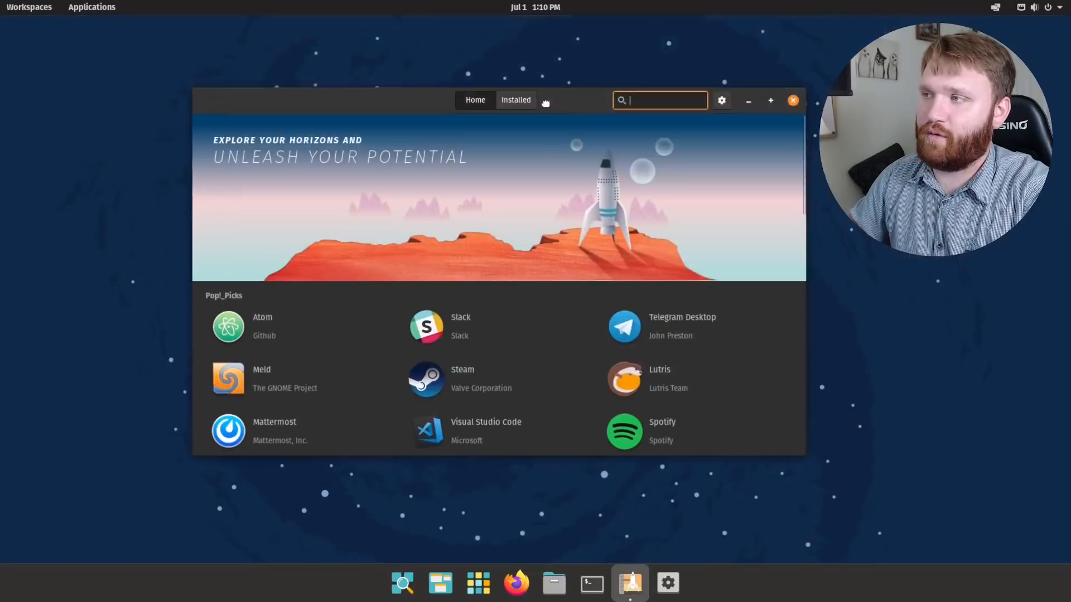
click(515, 100)
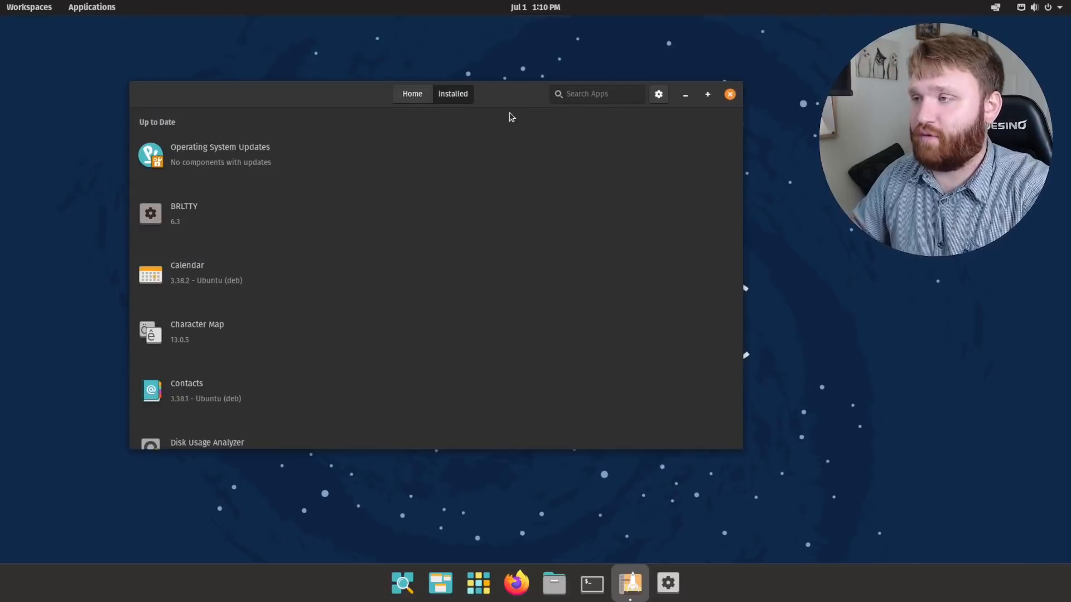
mouse_move(297, 220)
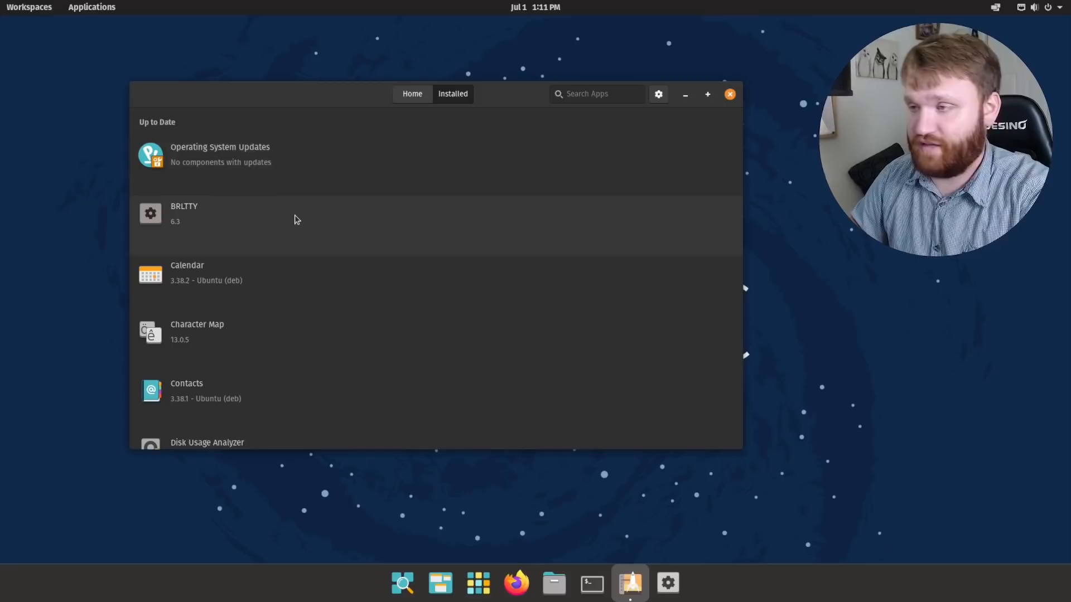
click(412, 94)
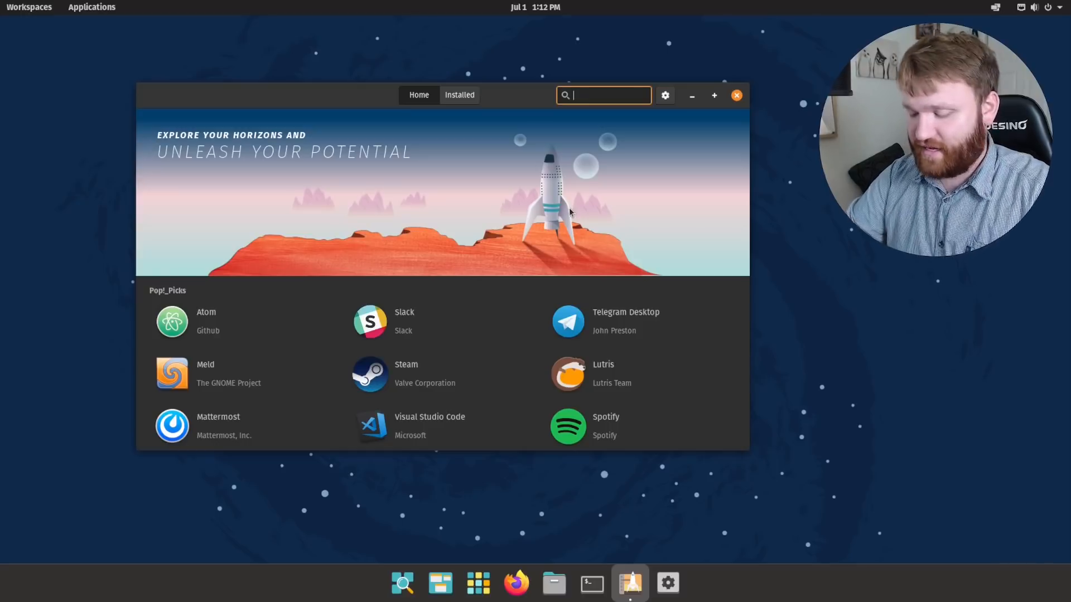
Search 'timesh', install Timeshift from its store page and authorize with the password.
text(timeshift)
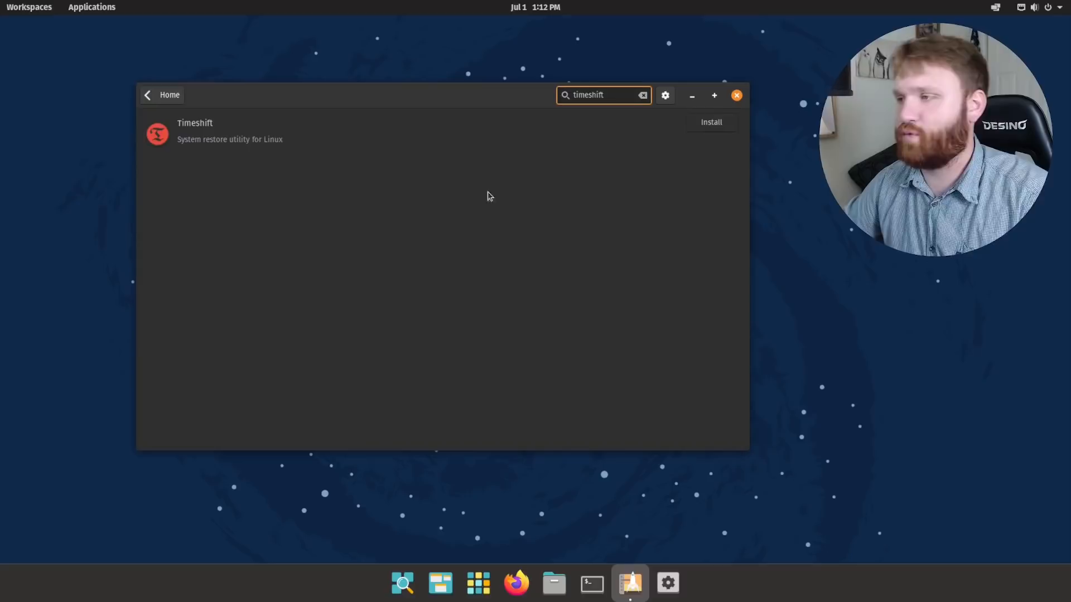
click(194, 129)
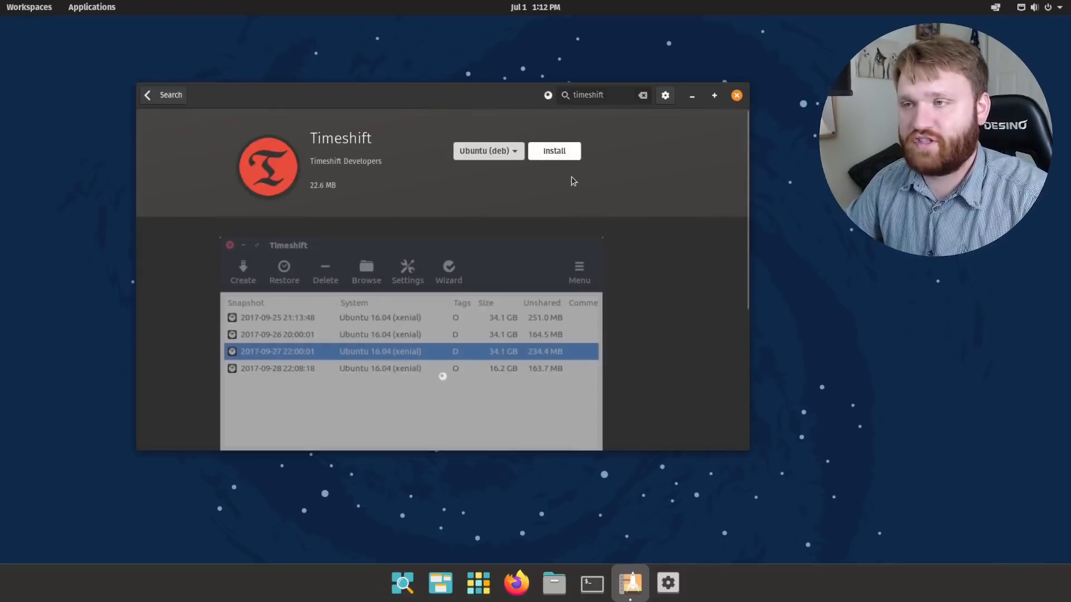
mouse_move(702, 189)
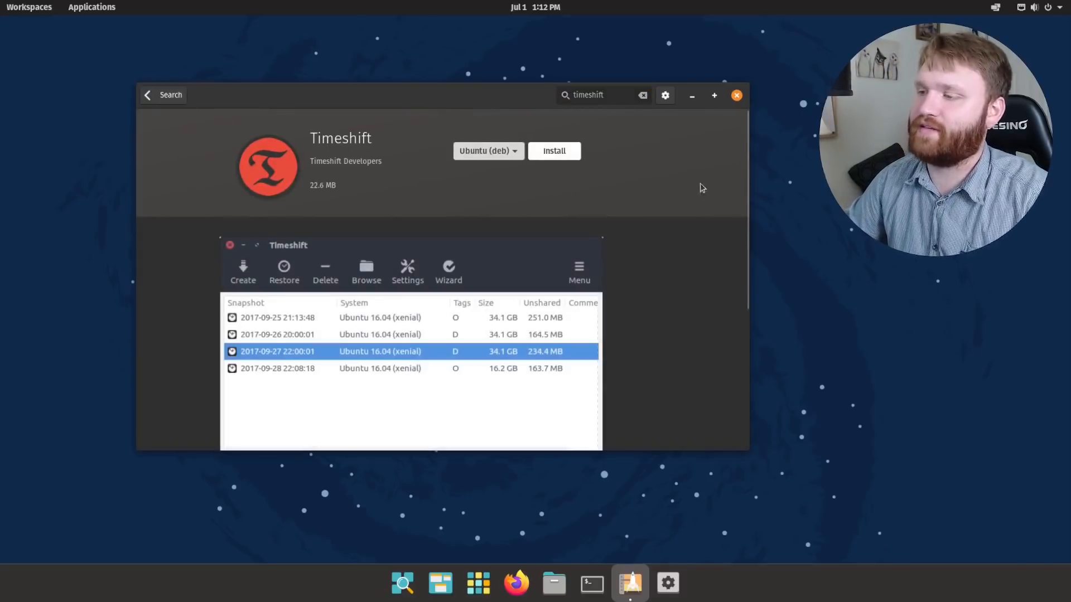
click(555, 150)
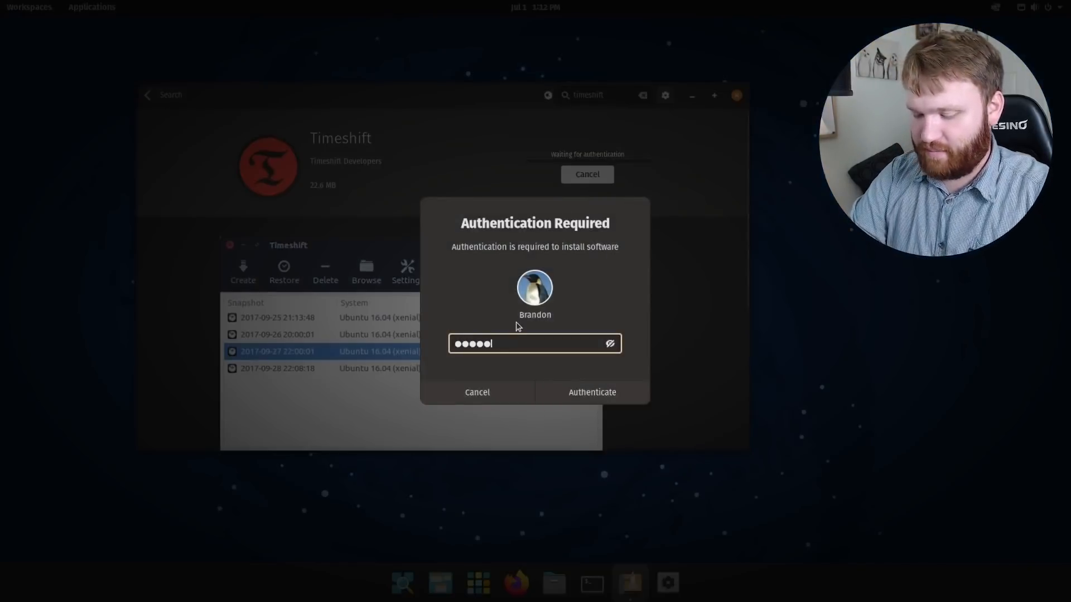
click(591, 391)
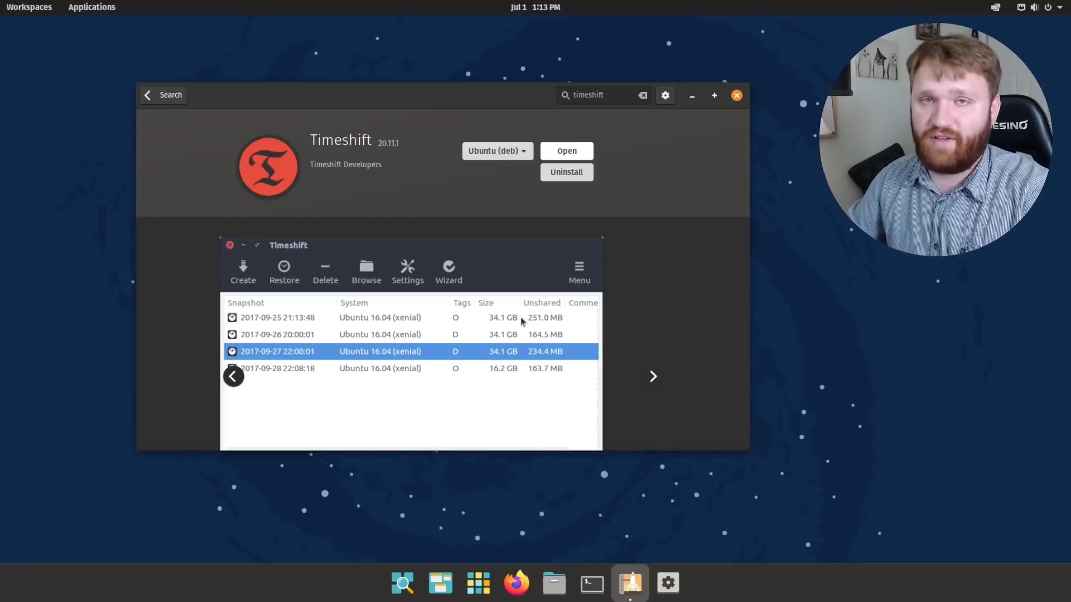
mouse_move(436, 186)
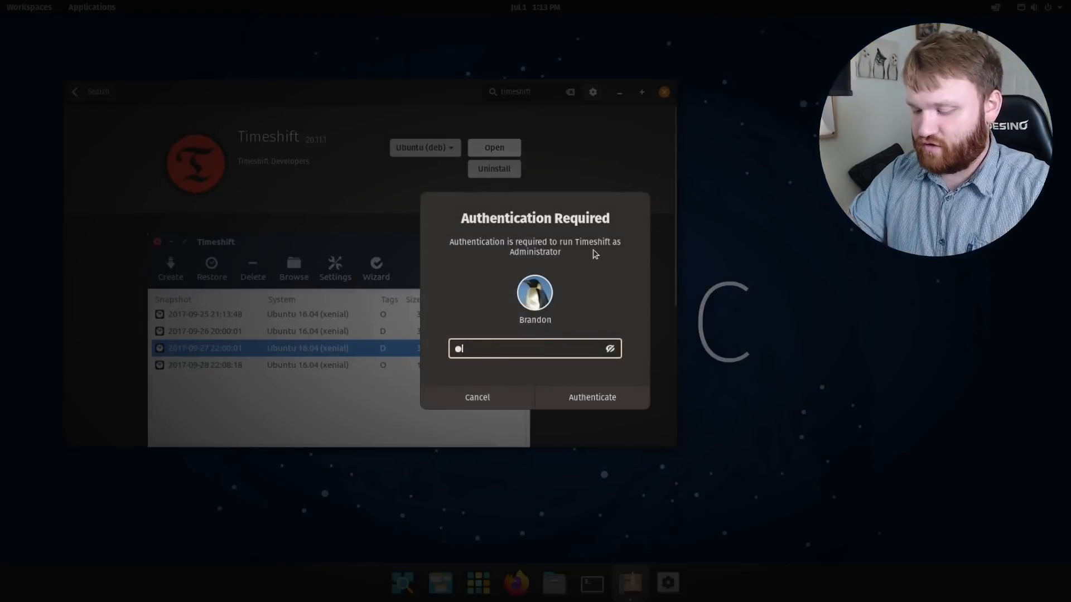
Authorize Timeshift, keep RSYNC snapshots and choose sda1 as the snapshot location.
click(591, 397)
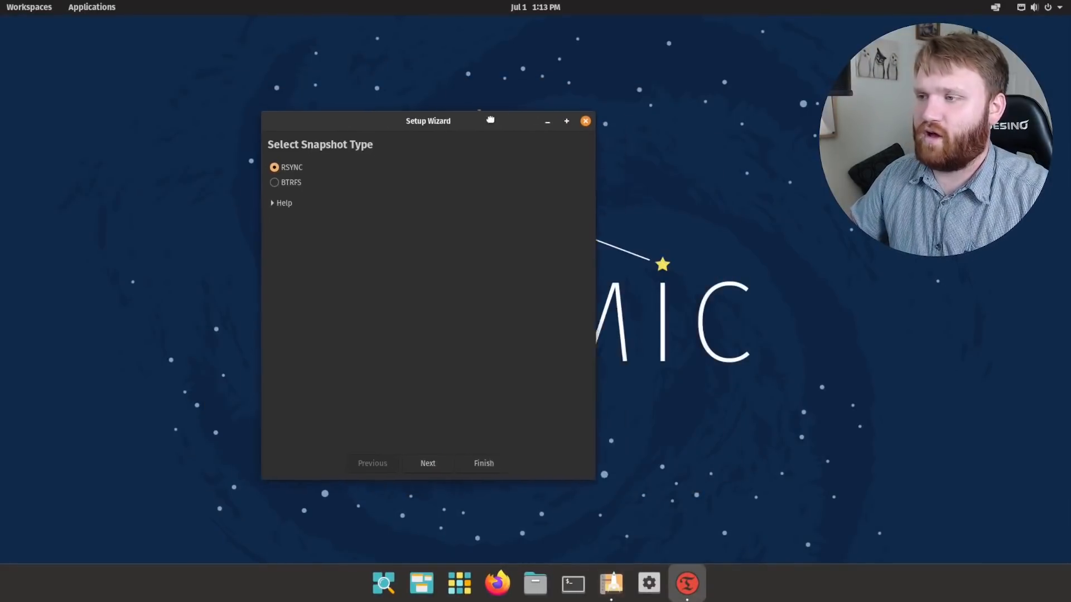
drag(428, 120, 346, 99)
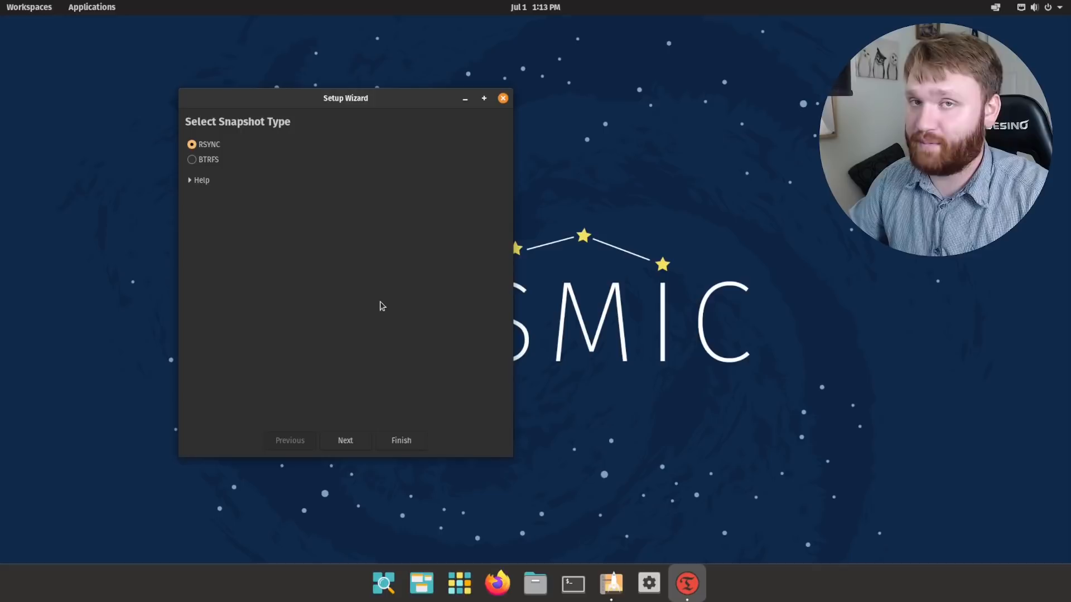
mouse_move(336, 426)
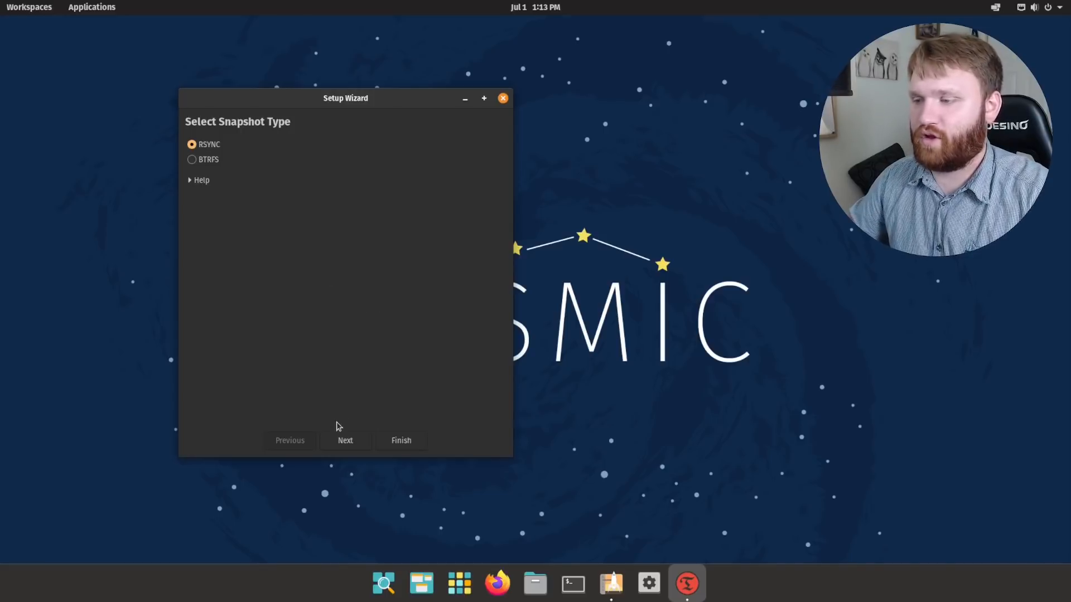
click(345, 439)
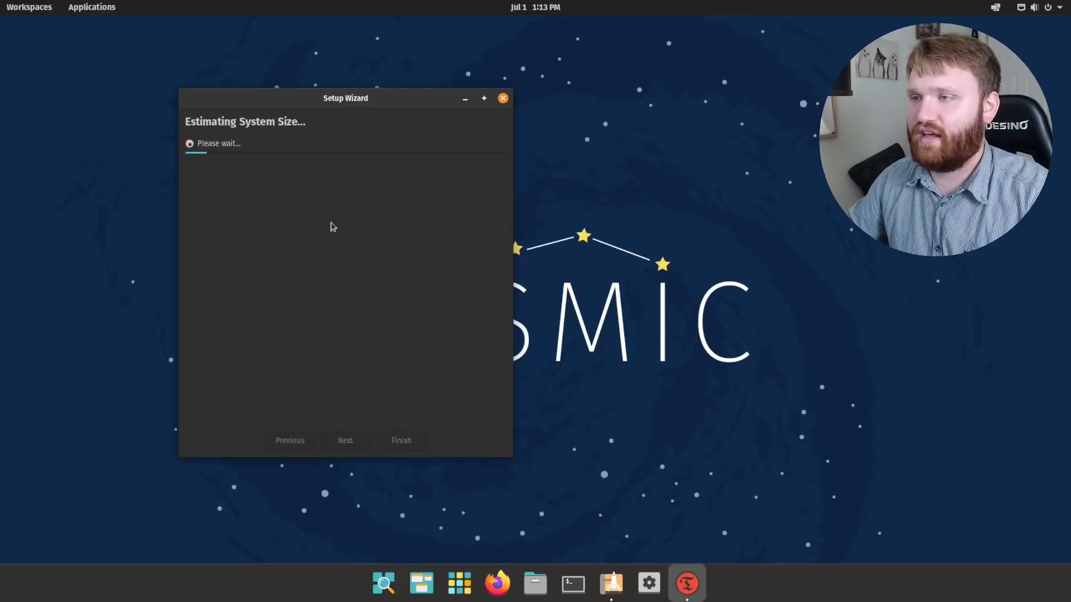
drag(344, 98, 235, 110)
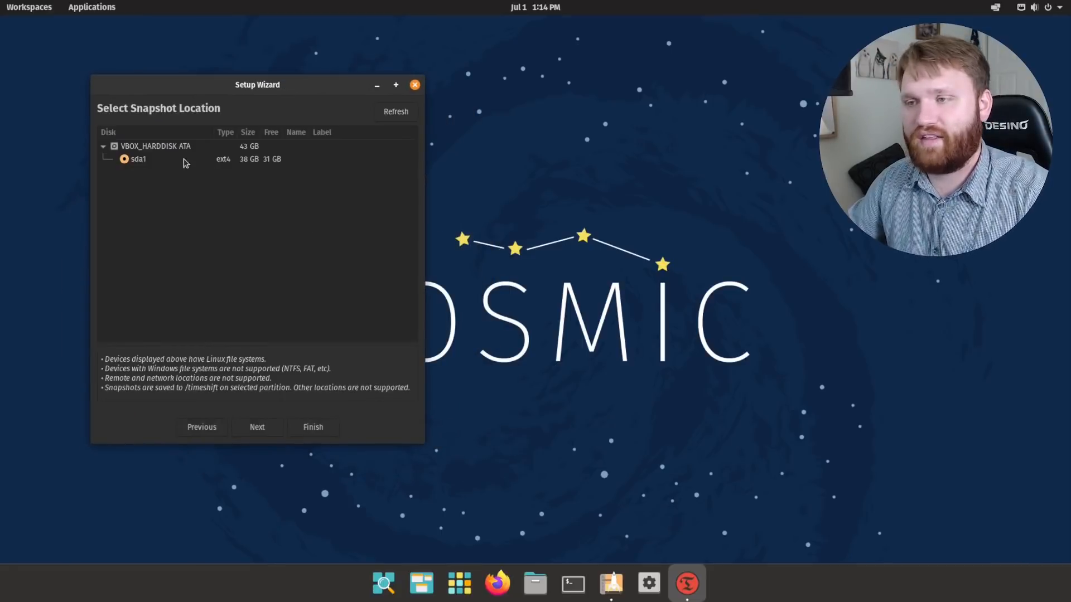
click(256, 428)
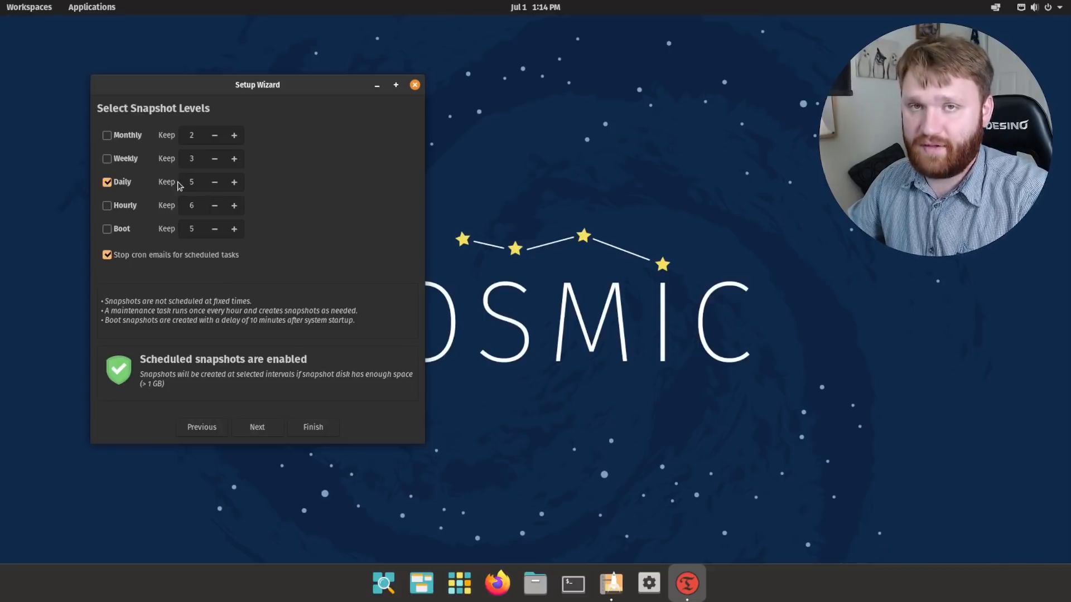
mouse_move(321, 226)
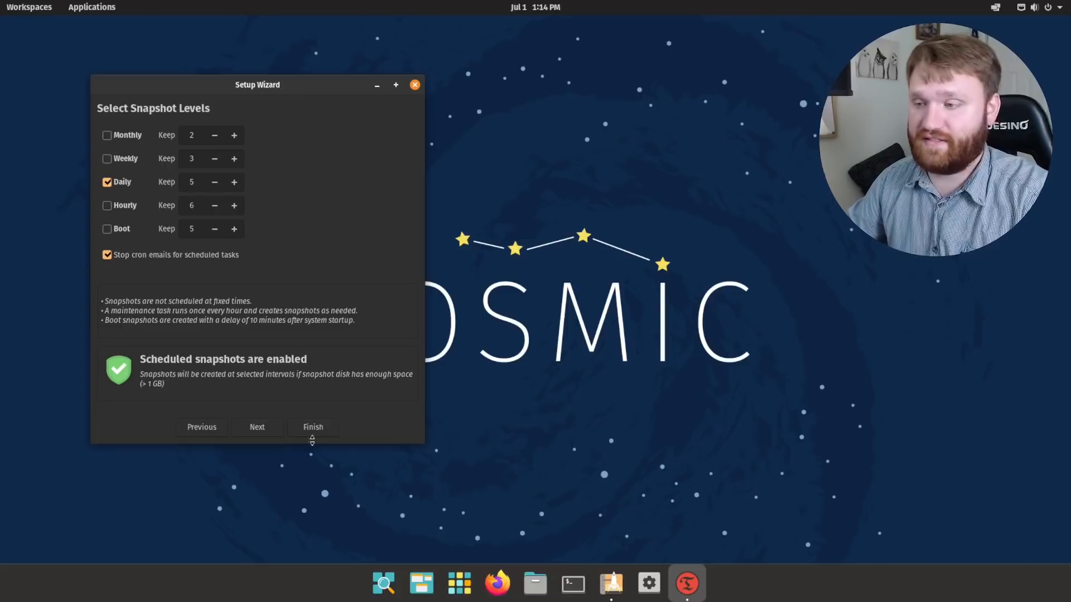
Keep home directories excluded and finish the setup wizard, leaving scheduled snapshots active.
click(256, 427)
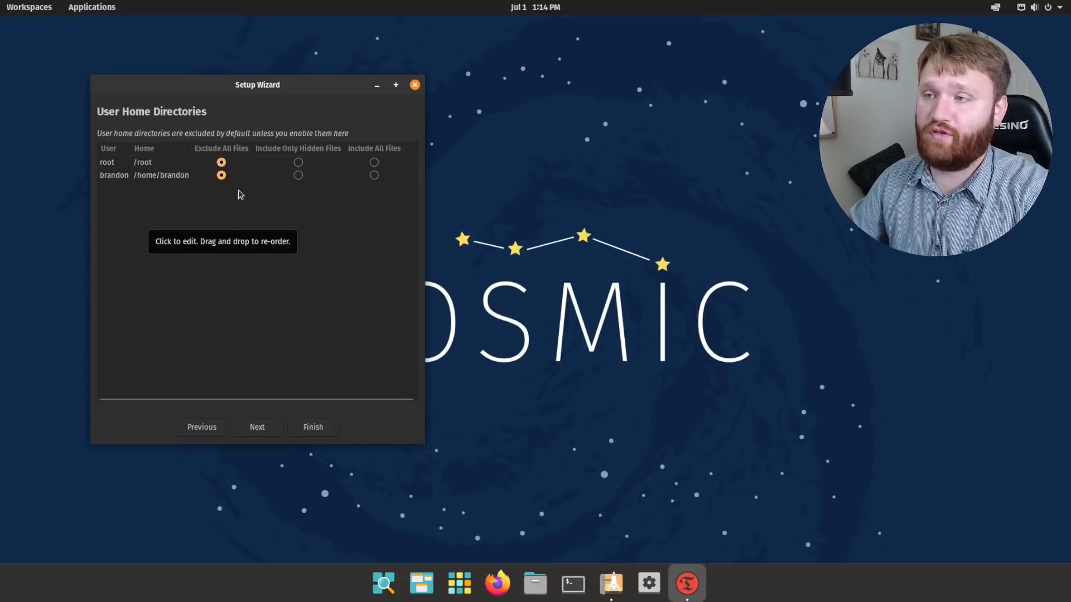
mouse_move(248, 193)
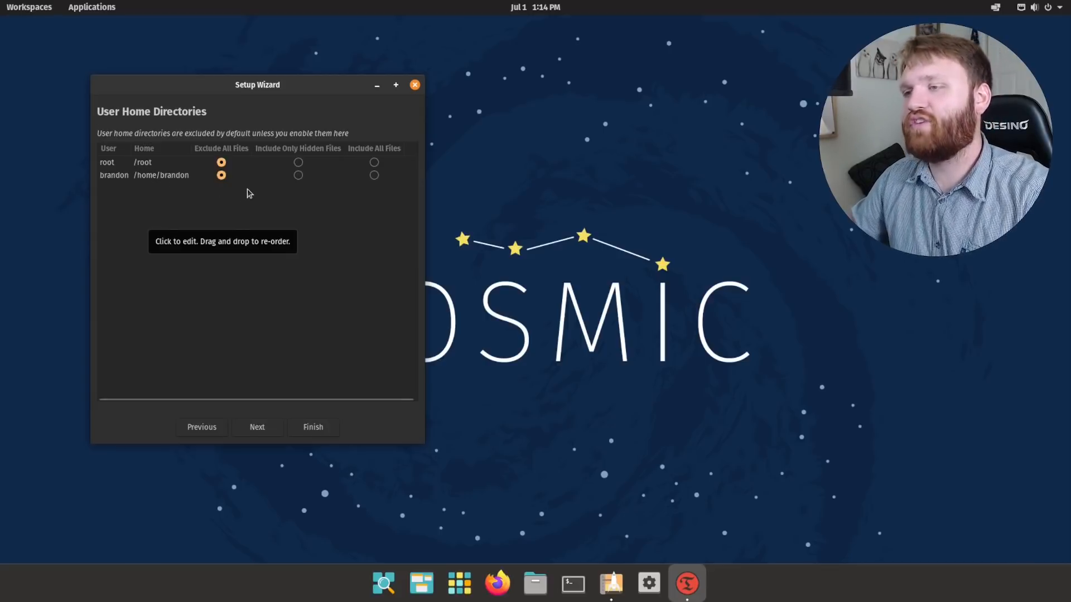
mouse_move(214, 199)
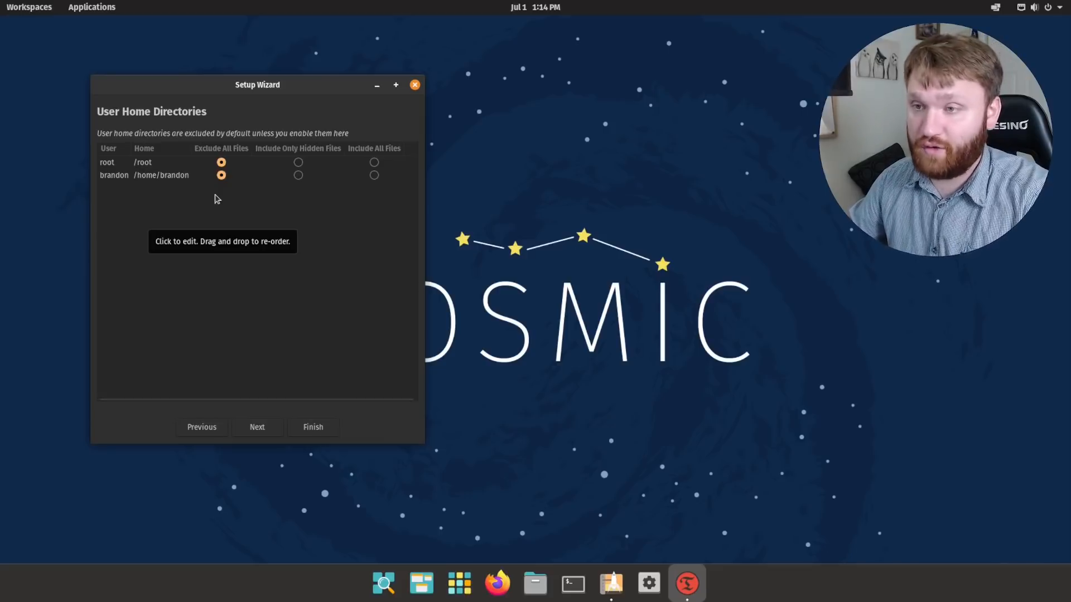
mouse_move(297, 215)
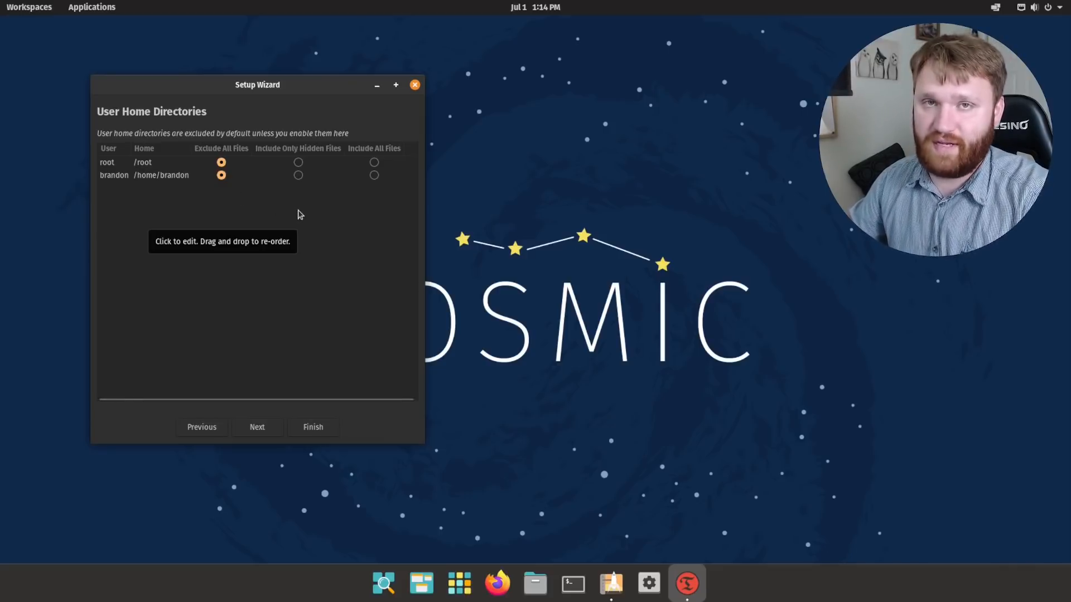
mouse_move(311, 254)
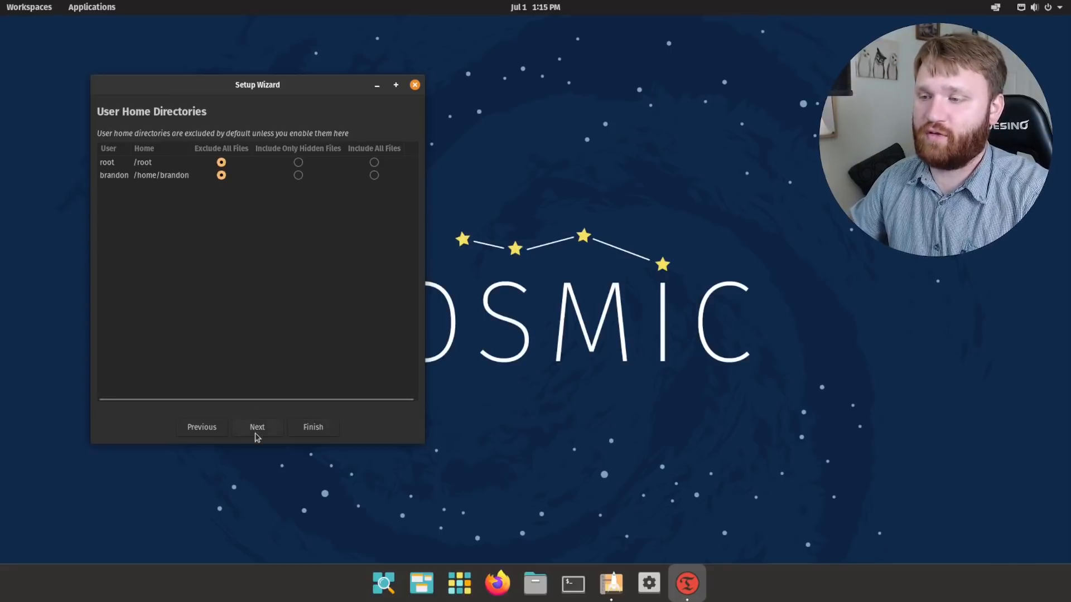
click(256, 427)
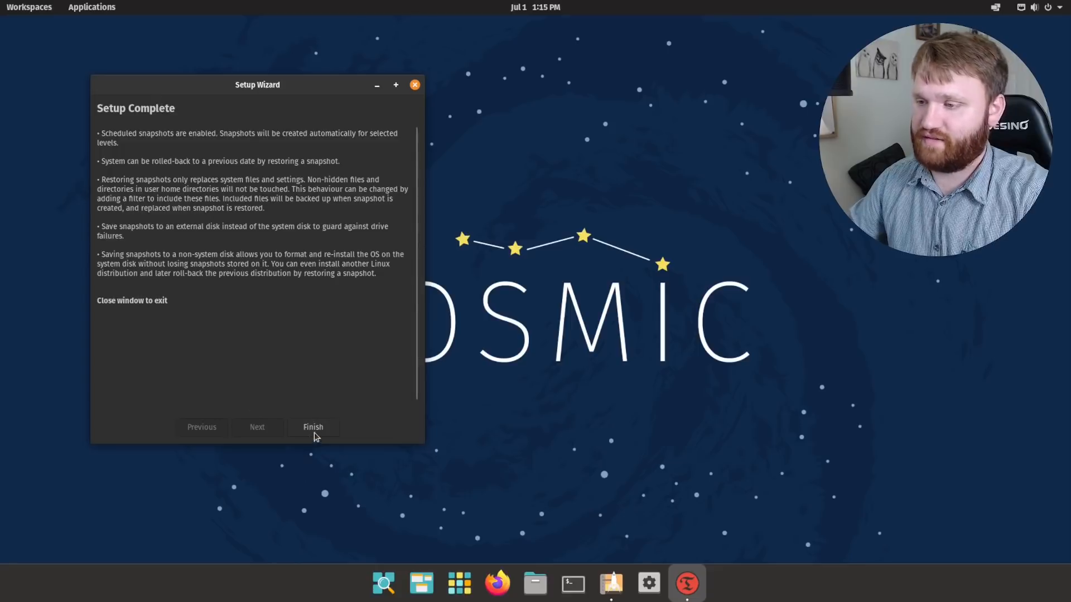
click(312, 428)
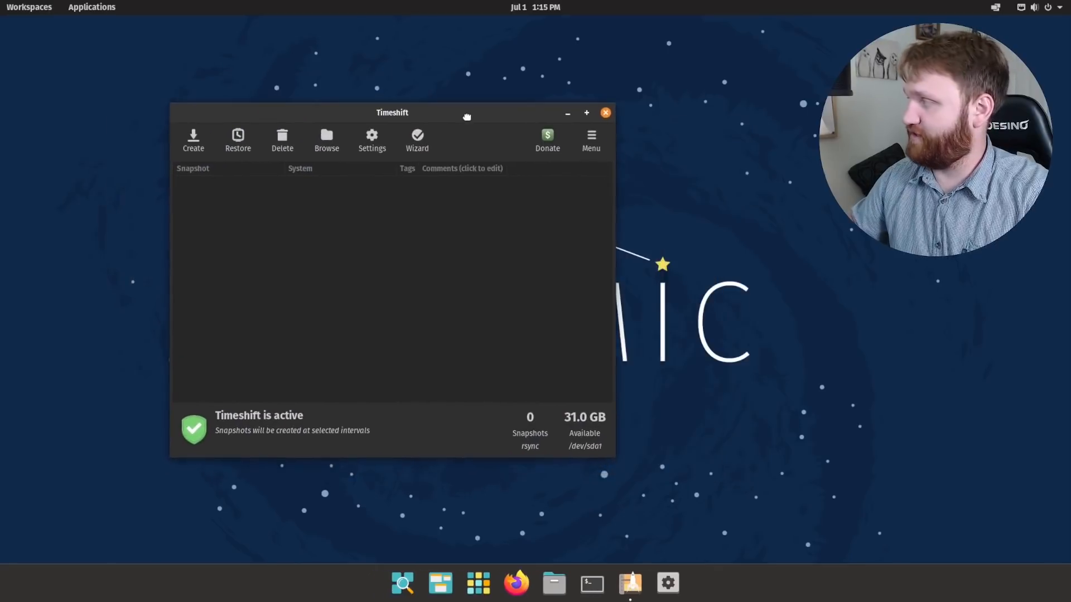
mouse_move(532, 294)
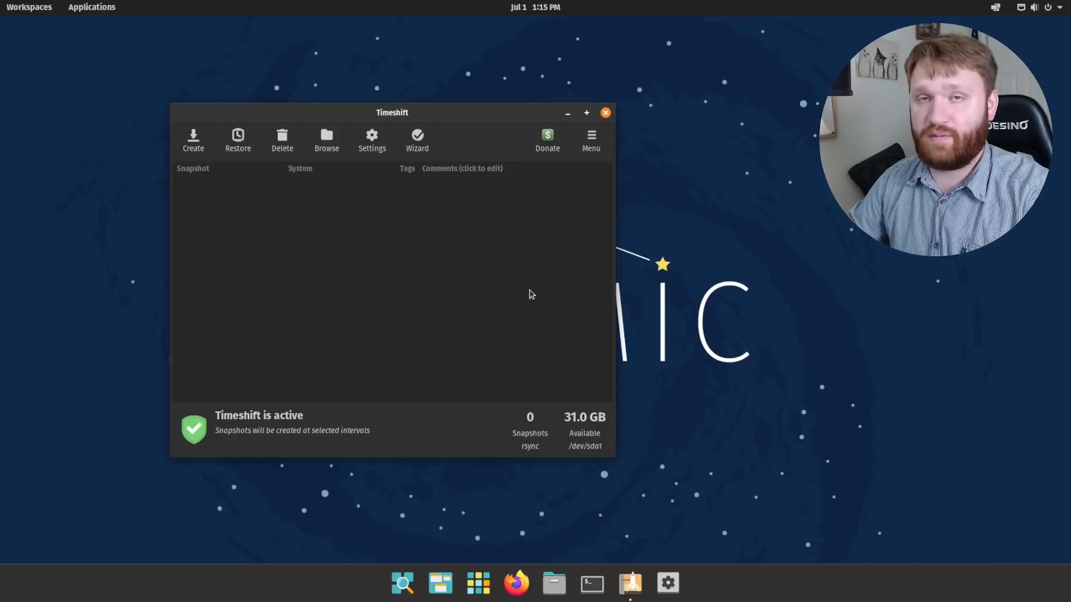
mouse_move(544, 292)
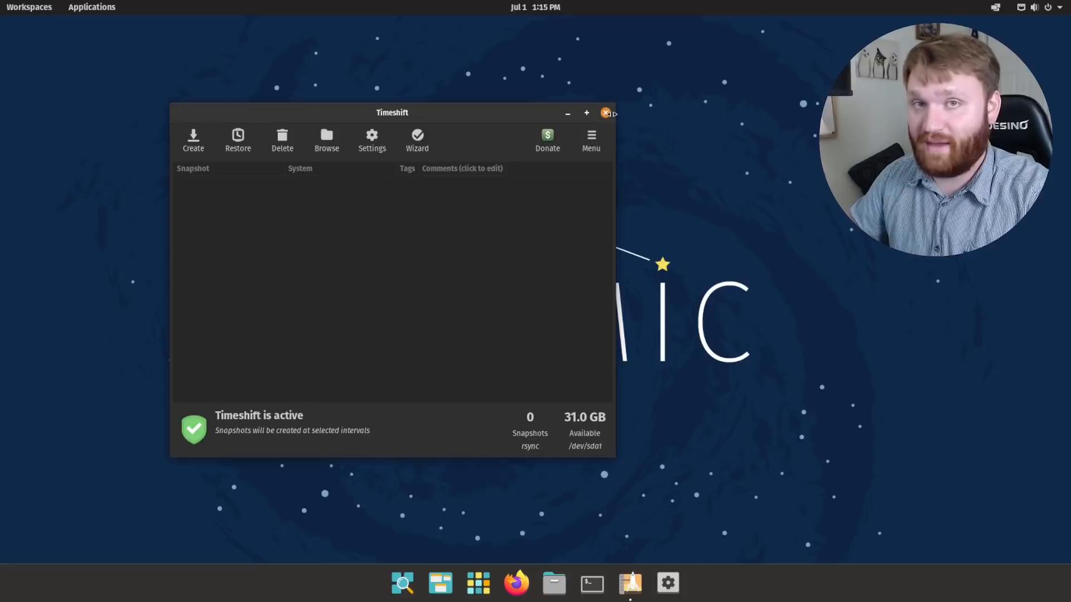
Close the Timeshift main window now that snapshots report active.
click(605, 112)
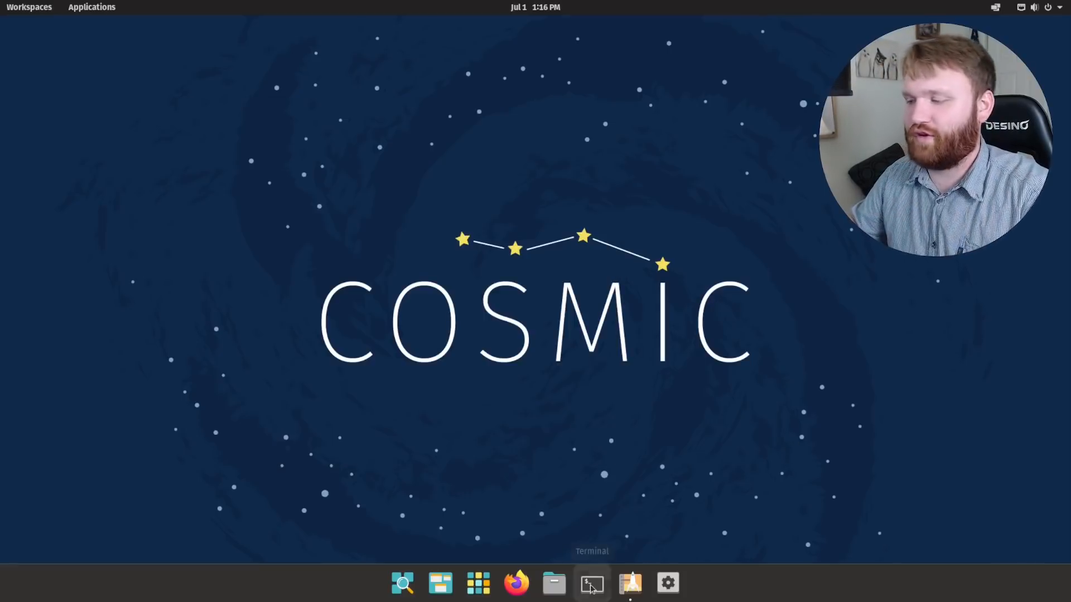
Run sudo apt-get install ubuntu-restricted-extras with the password, reaching the 55-package prompt.
click(591, 582)
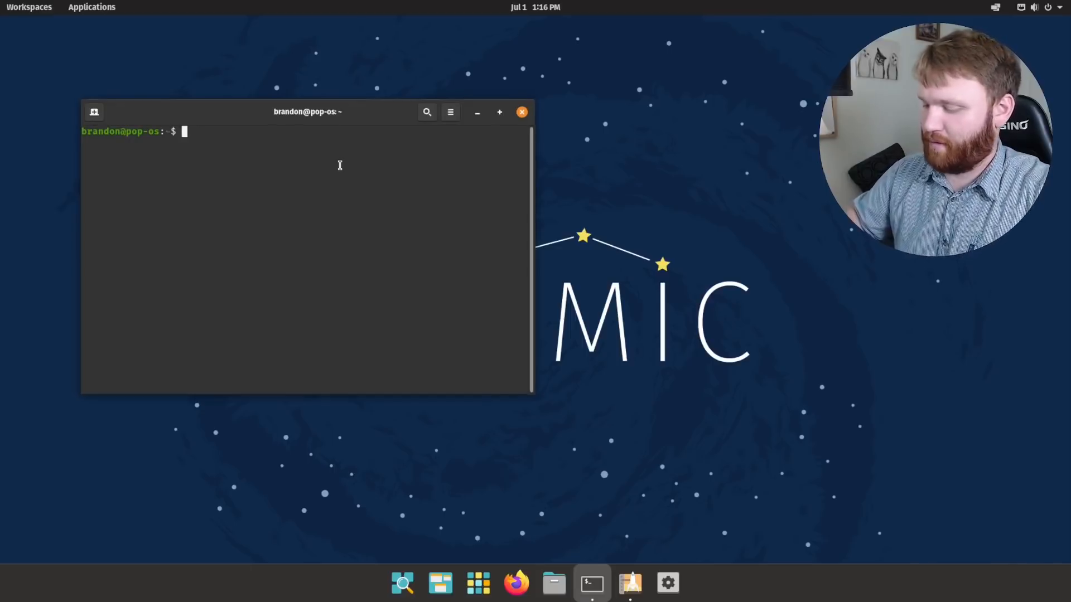
text(sudo apt-get install ubuntu-restricted-extras)
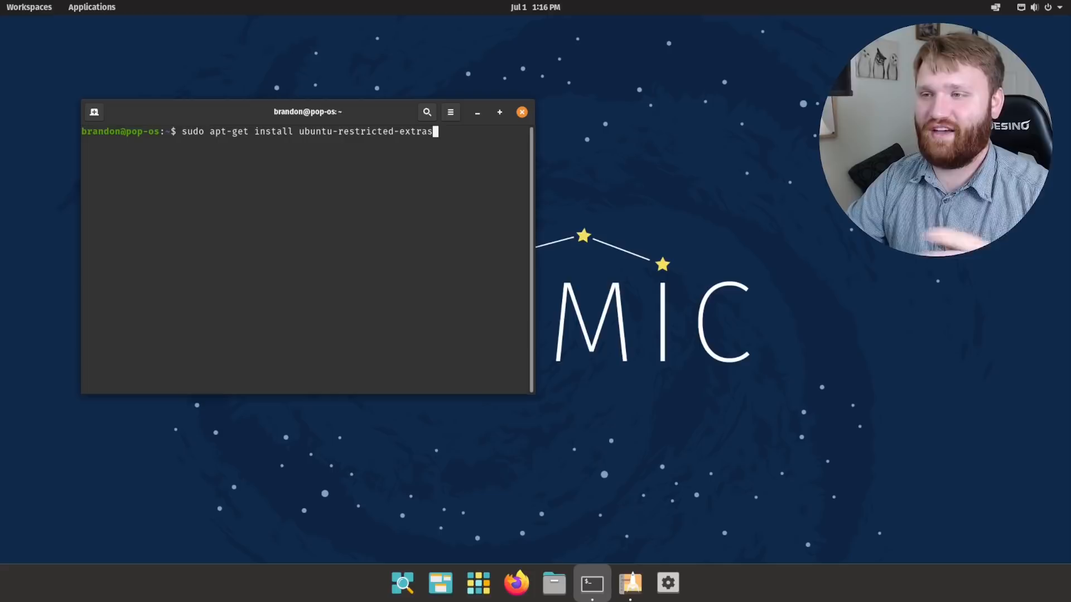
key(Return)
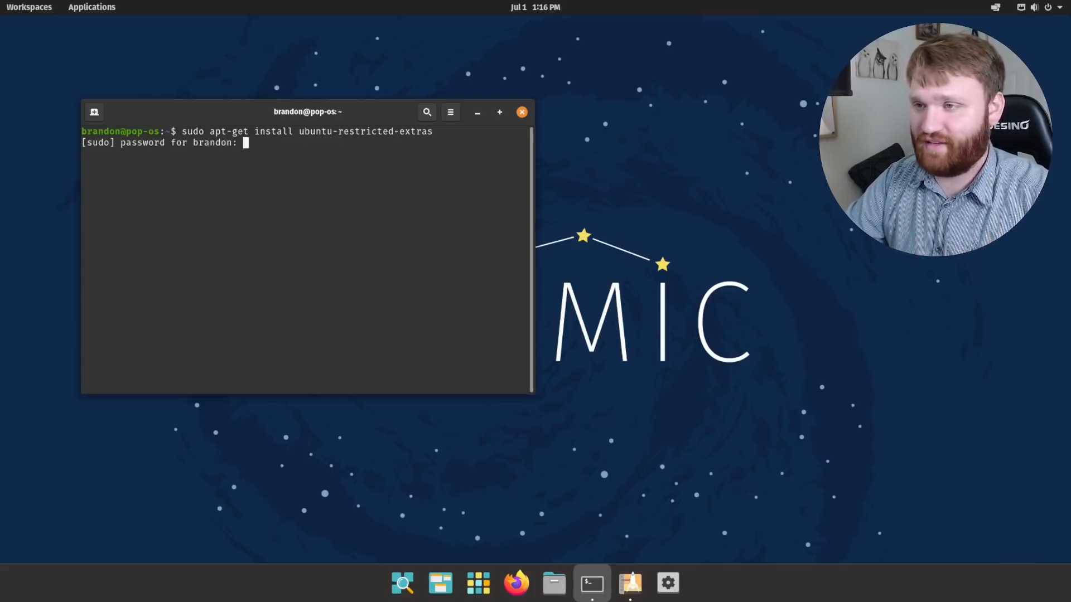
key(Return)
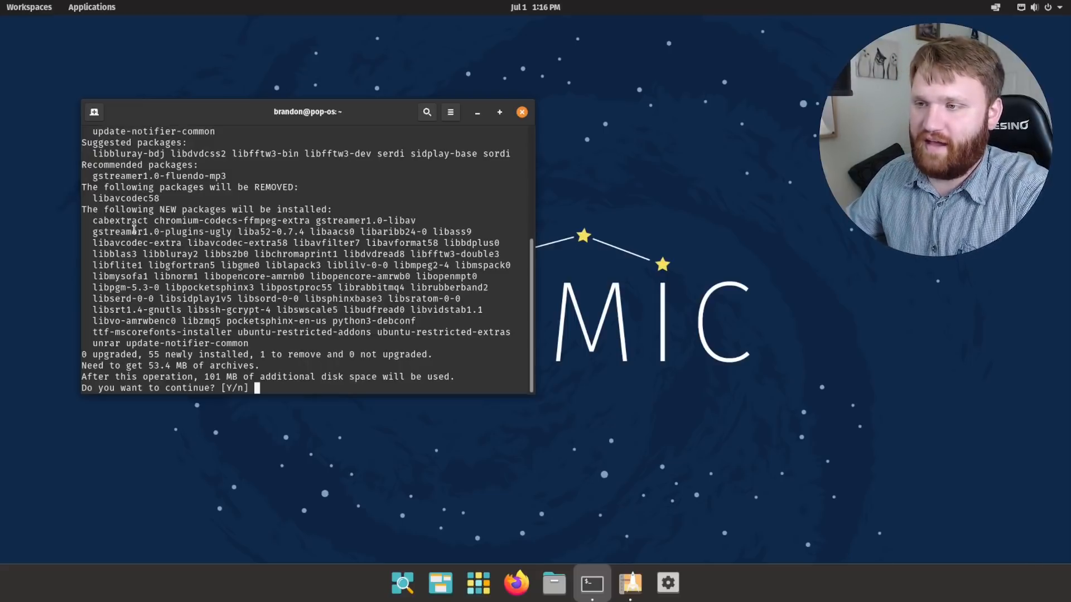
Confirm the install continues until the Microsoft core fonts license appears.
drag(93, 220, 251, 254)
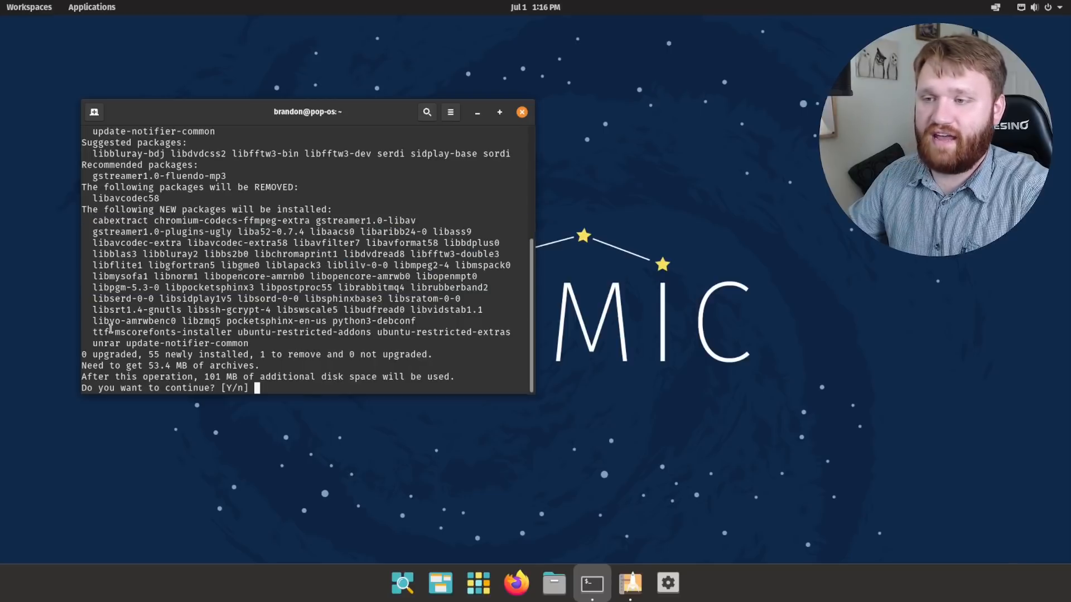
double_click(154, 332)
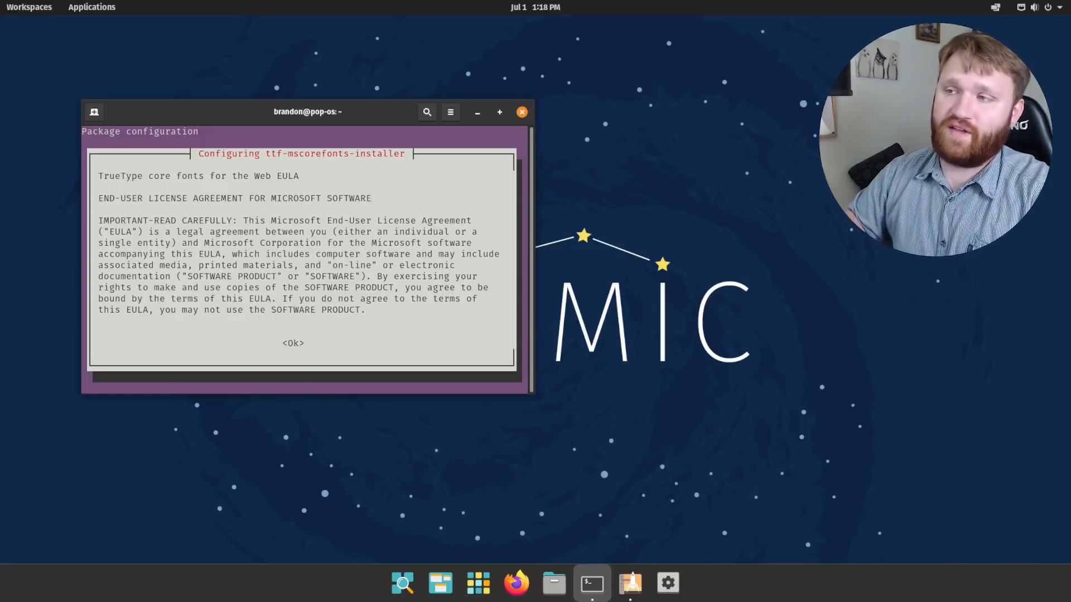
Scroll through the Microsoft core fonts EULA, acknowledge it and accept the license terms.
scroll(down, 3)
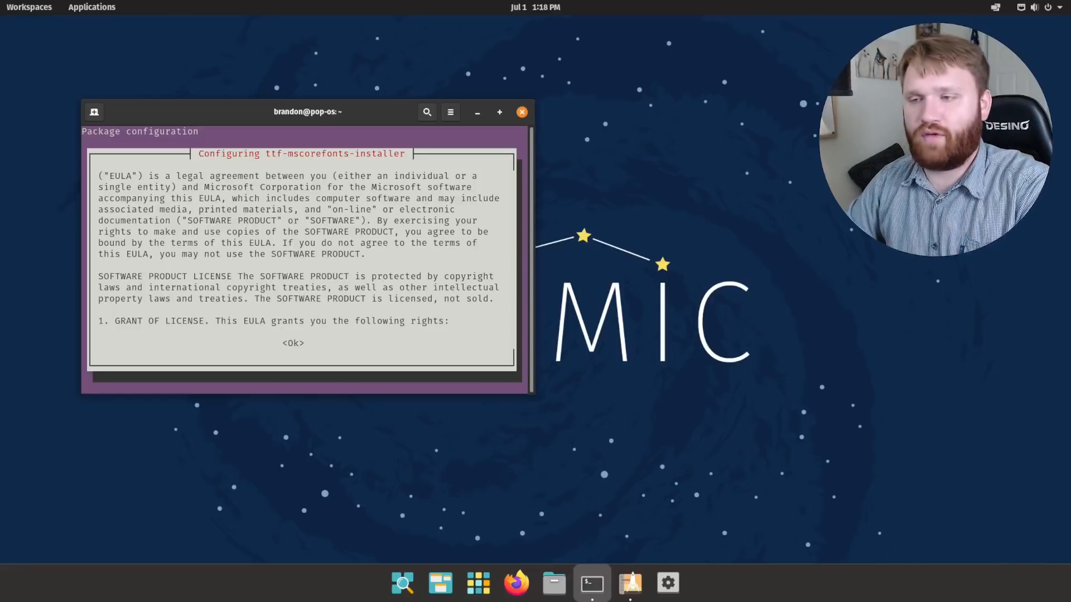
click(292, 342)
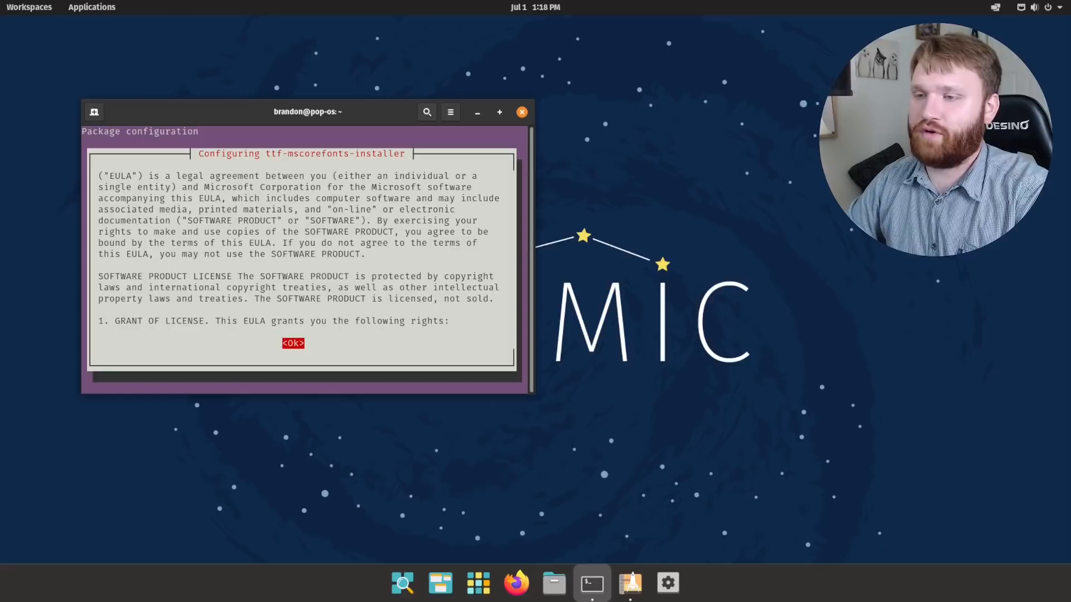
scroll(down, 3)
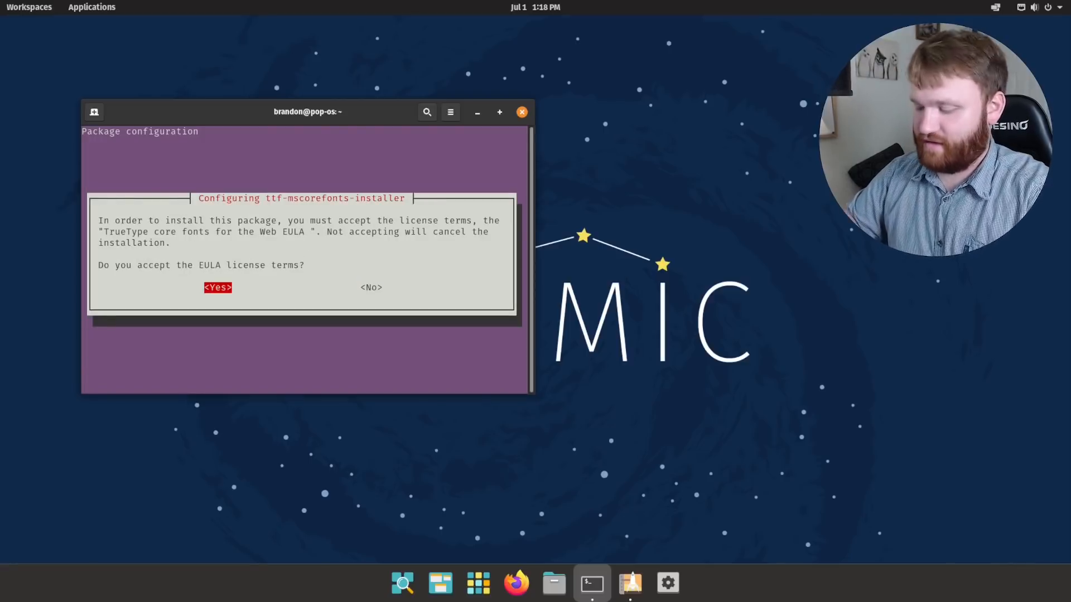
key(Return)
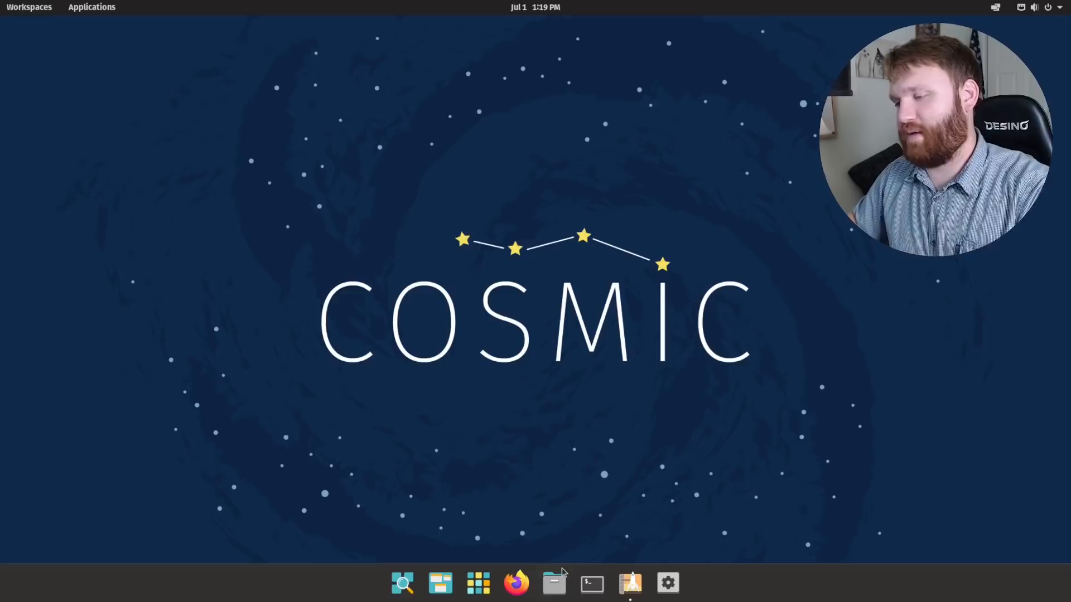
click(555, 583)
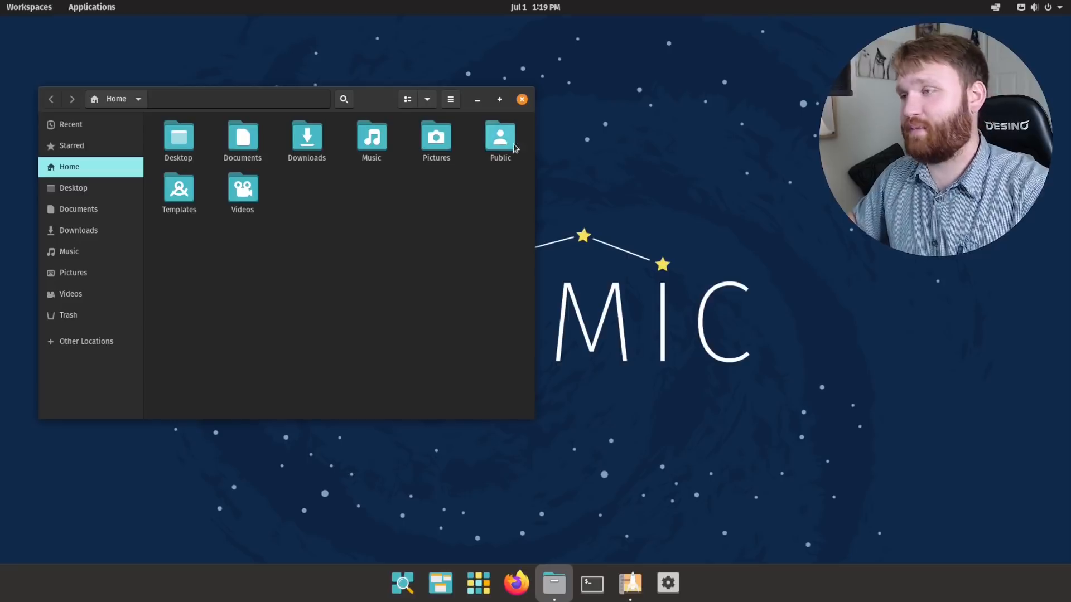
mouse_move(478, 223)
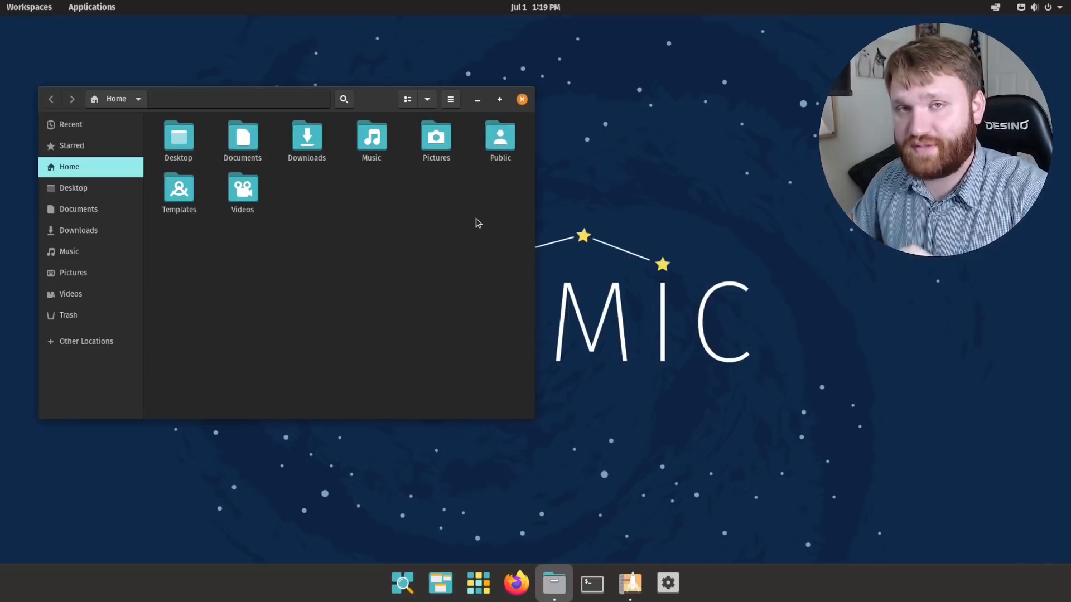
mouse_move(478, 218)
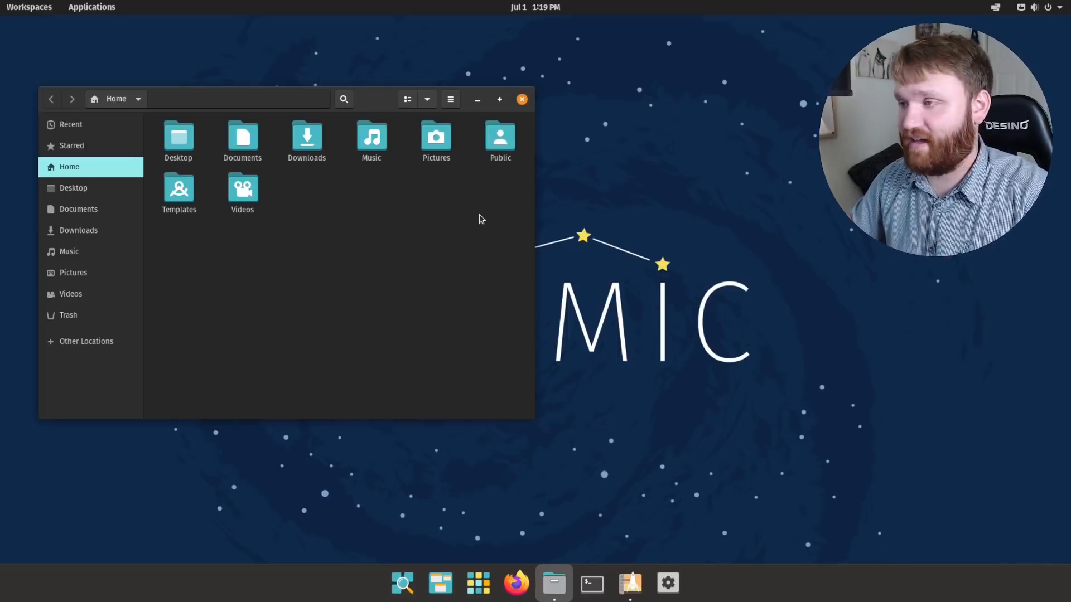
mouse_move(522, 101)
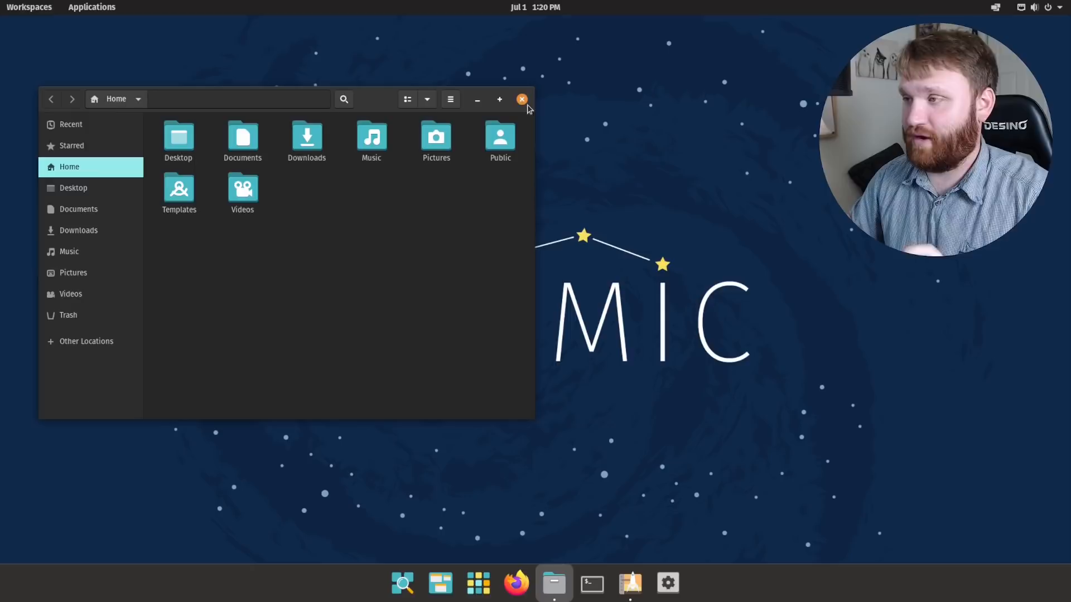
click(522, 99)
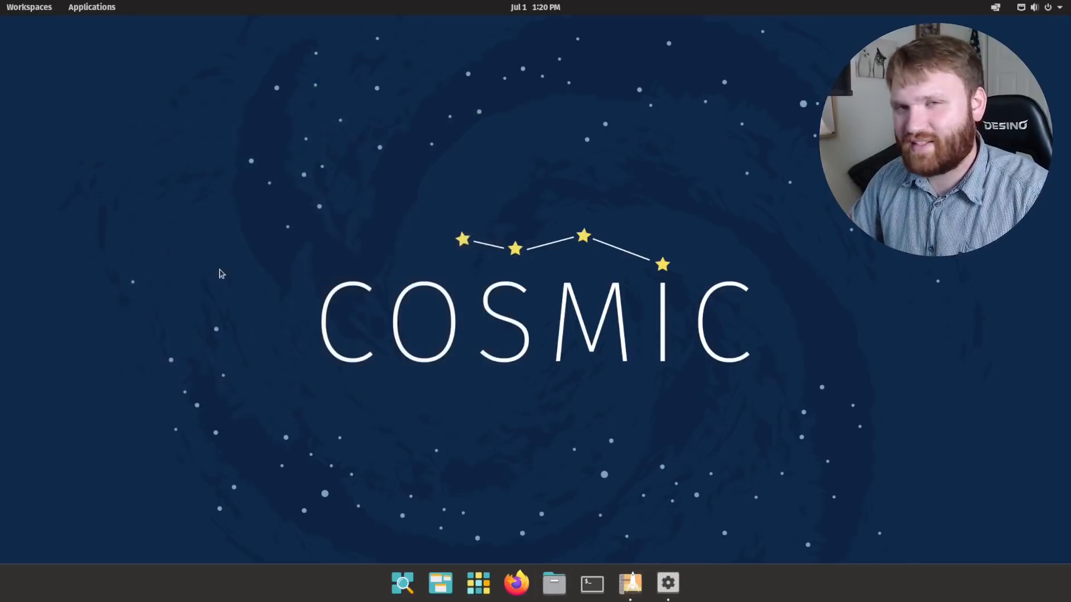
In Settings Desktop general, toggle Show Minimize Button off and back on under Window Controls.
click(667, 582)
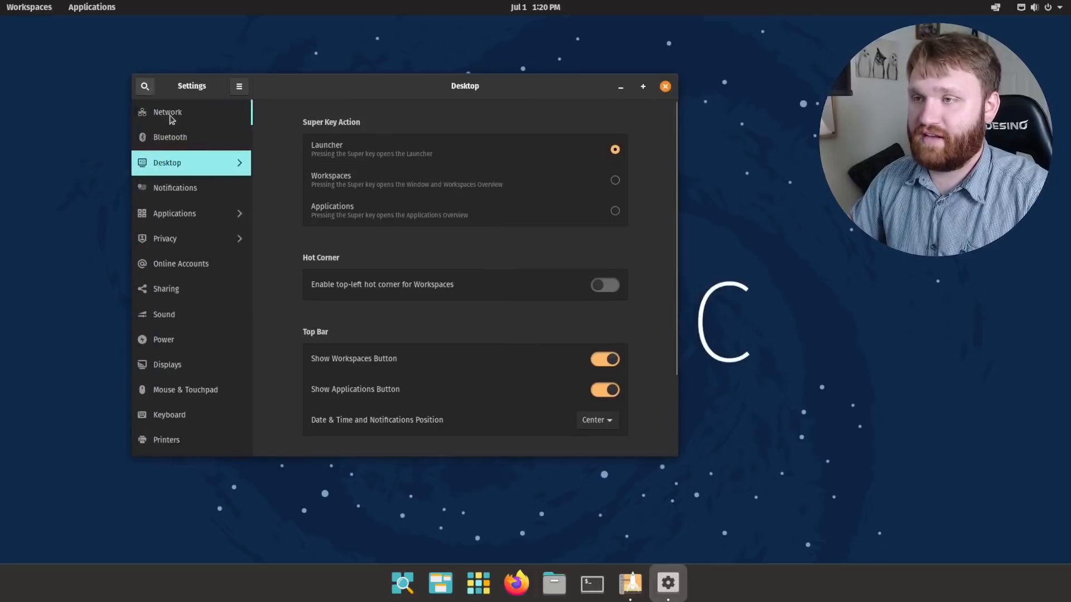
click(167, 163)
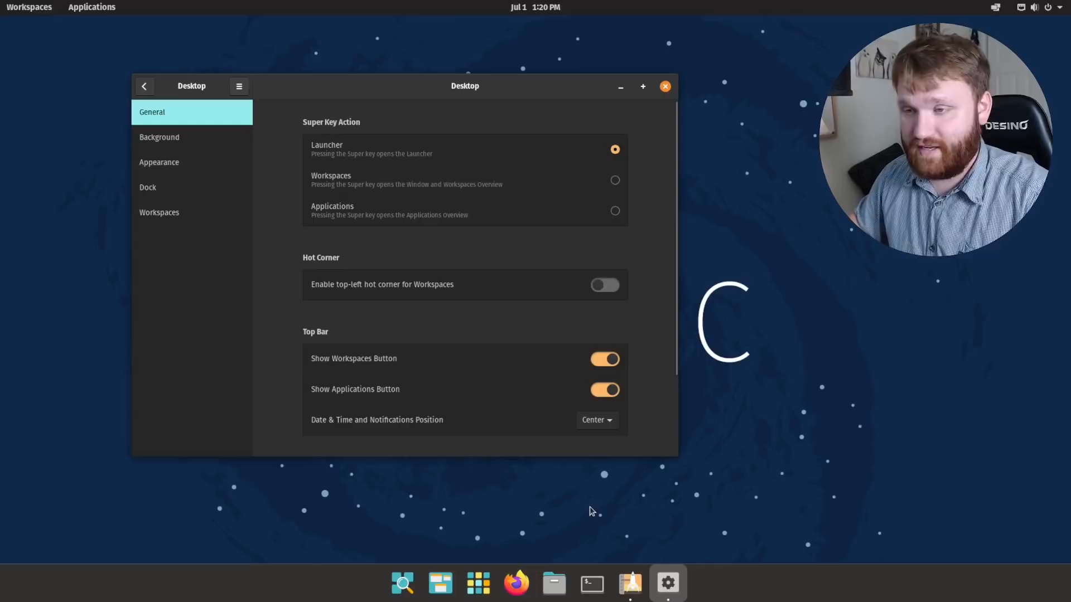
mouse_move(499, 511)
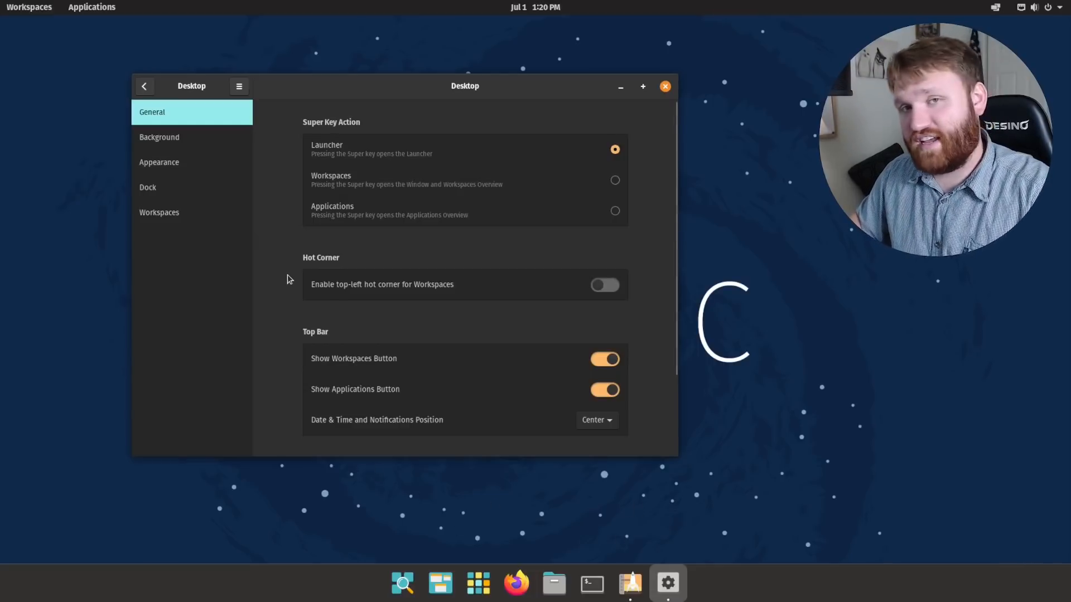
mouse_move(441, 250)
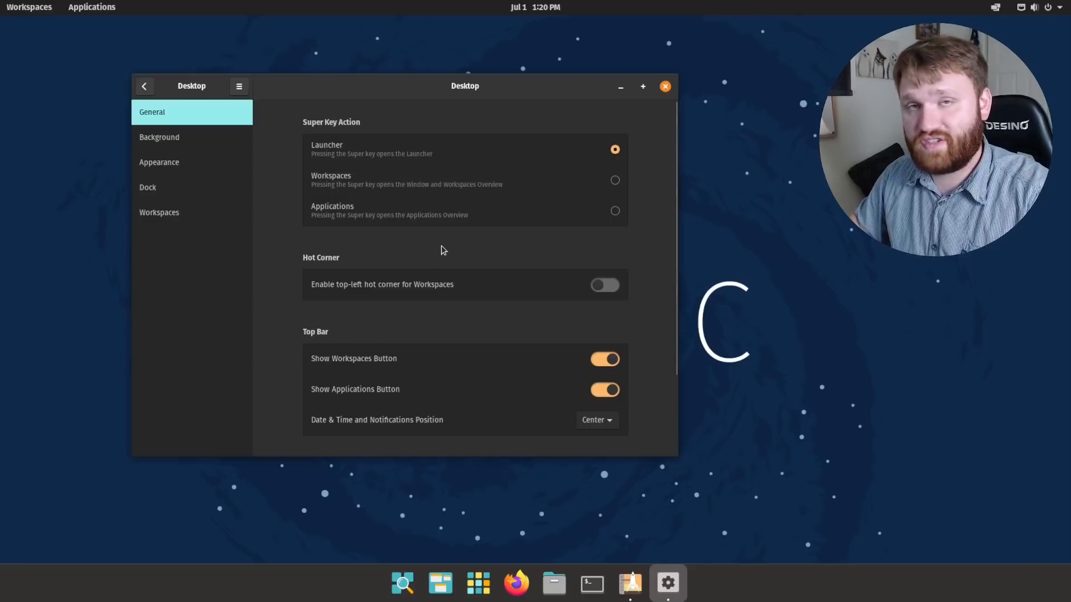
mouse_move(440, 317)
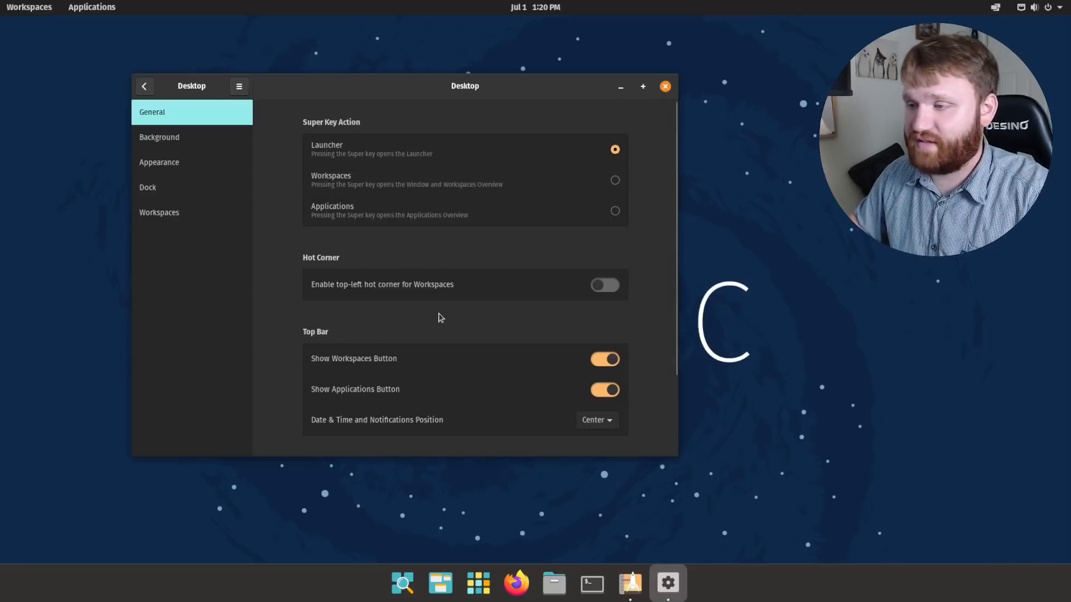
scroll(down, 3)
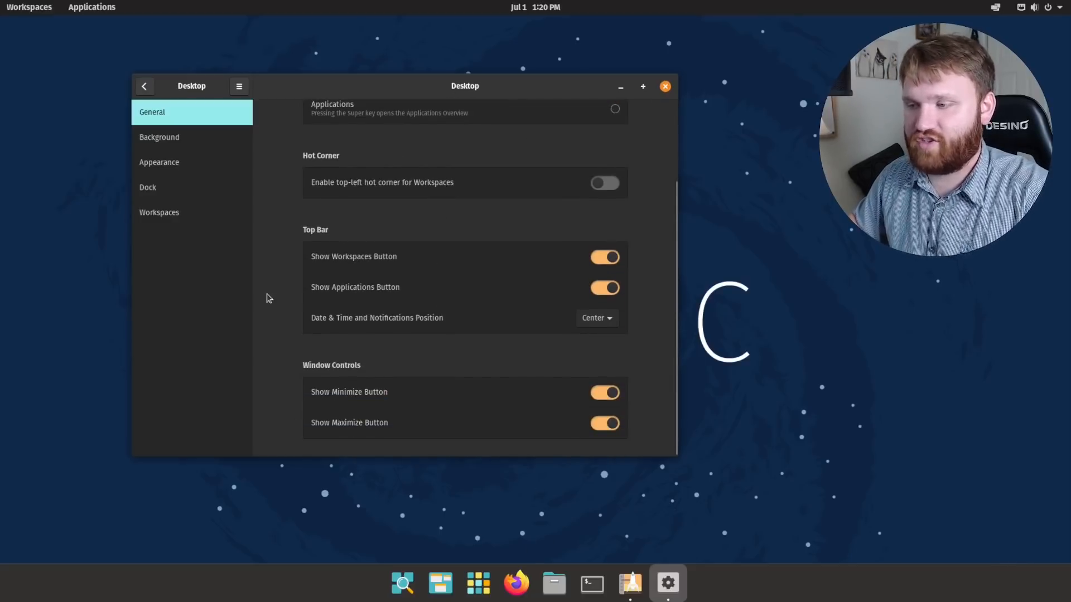
mouse_move(297, 387)
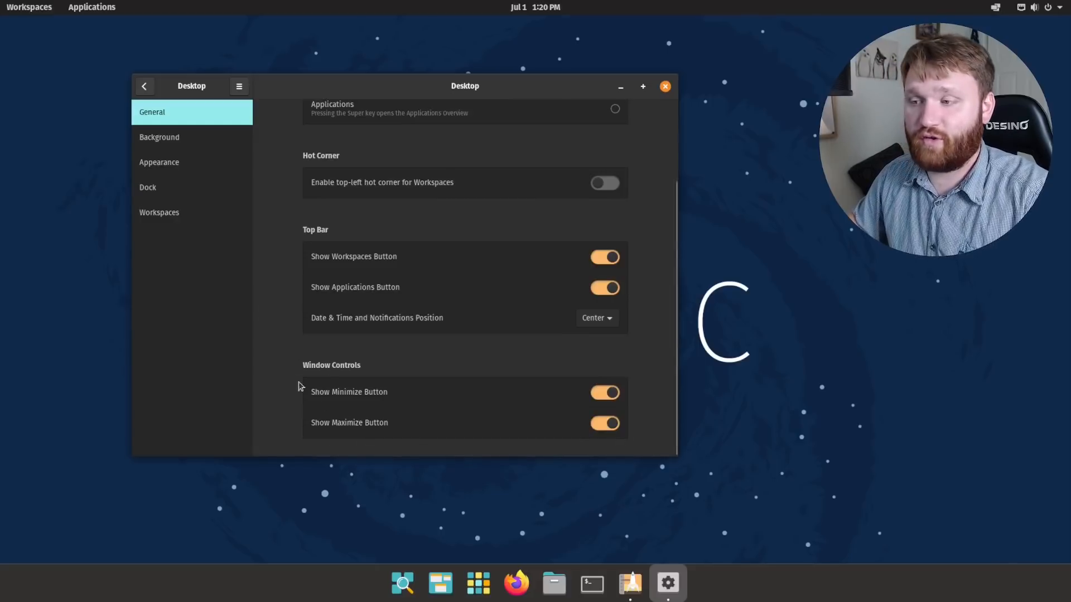
mouse_move(488, 384)
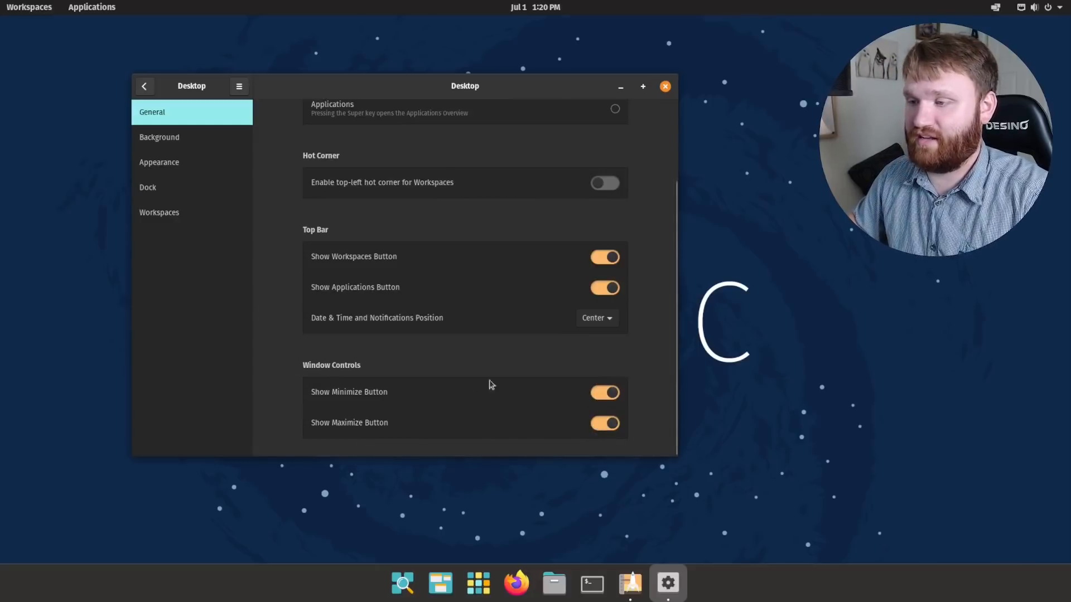
click(605, 391)
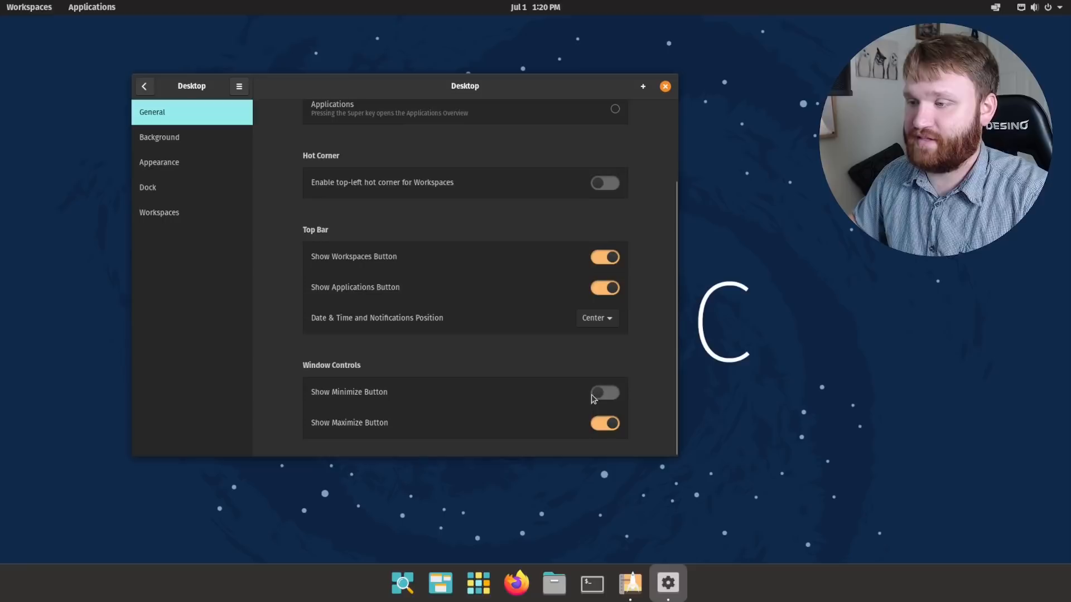
click(603, 391)
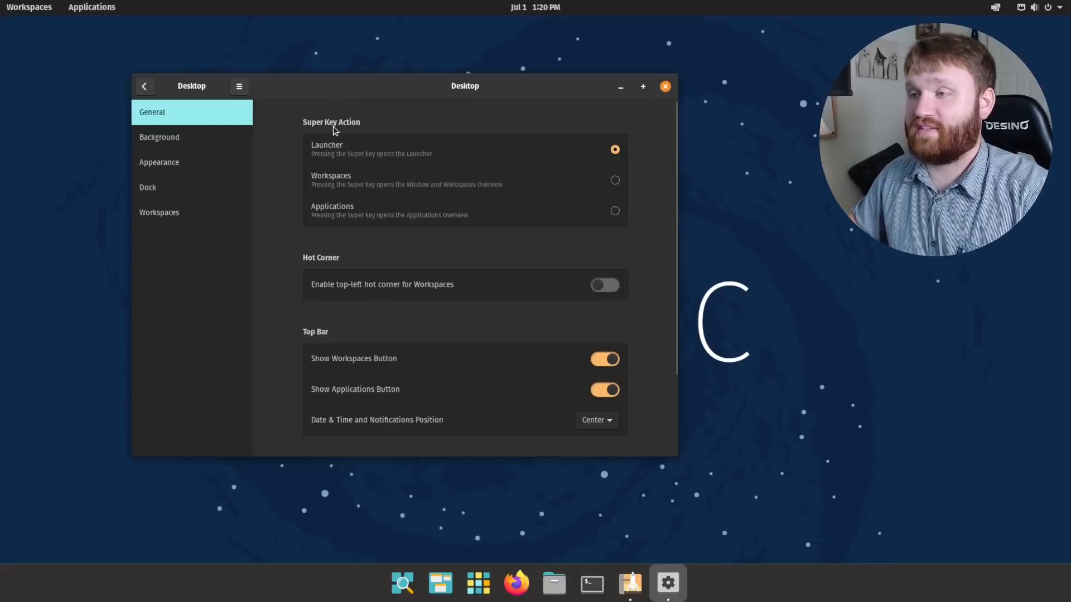
mouse_move(516, 247)
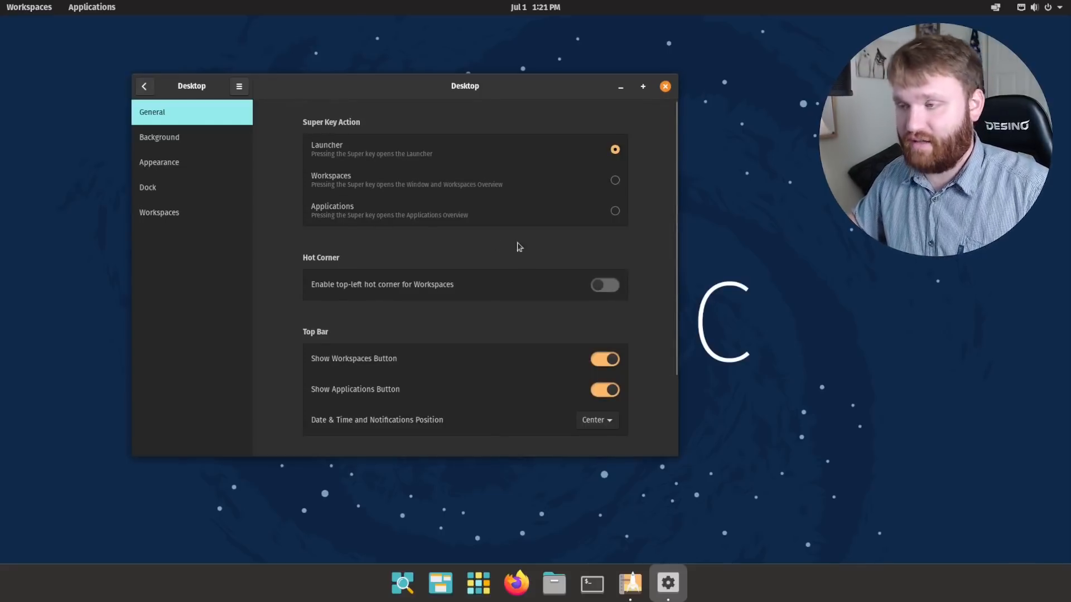
Try the Super key launcher by searching 'time', then dismiss the results.
key(Super)
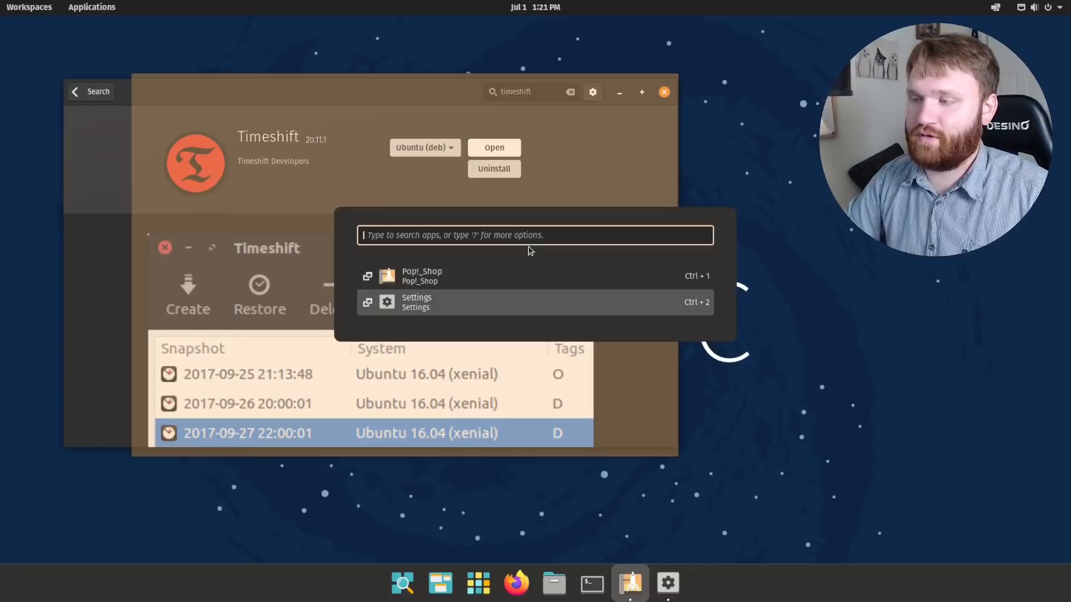
click(416, 302)
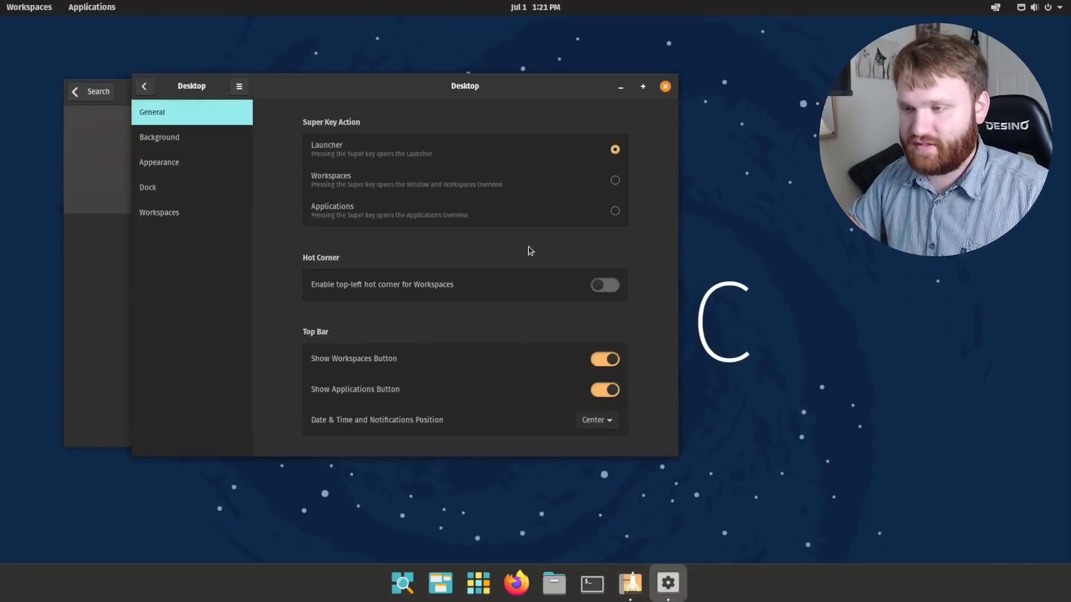
text(time)
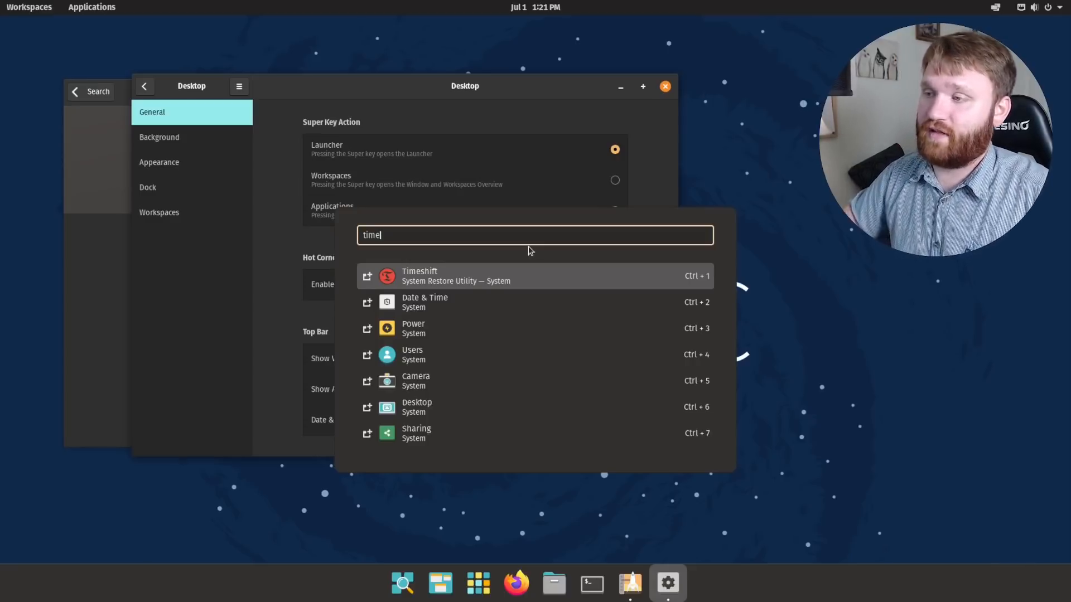
key(Escape)
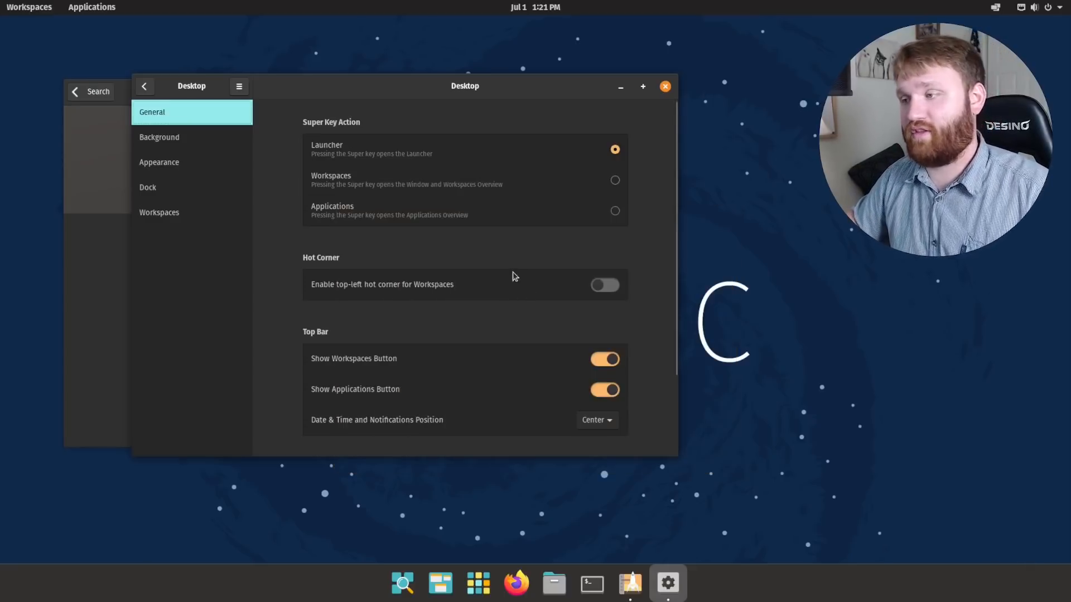
mouse_move(469, 281)
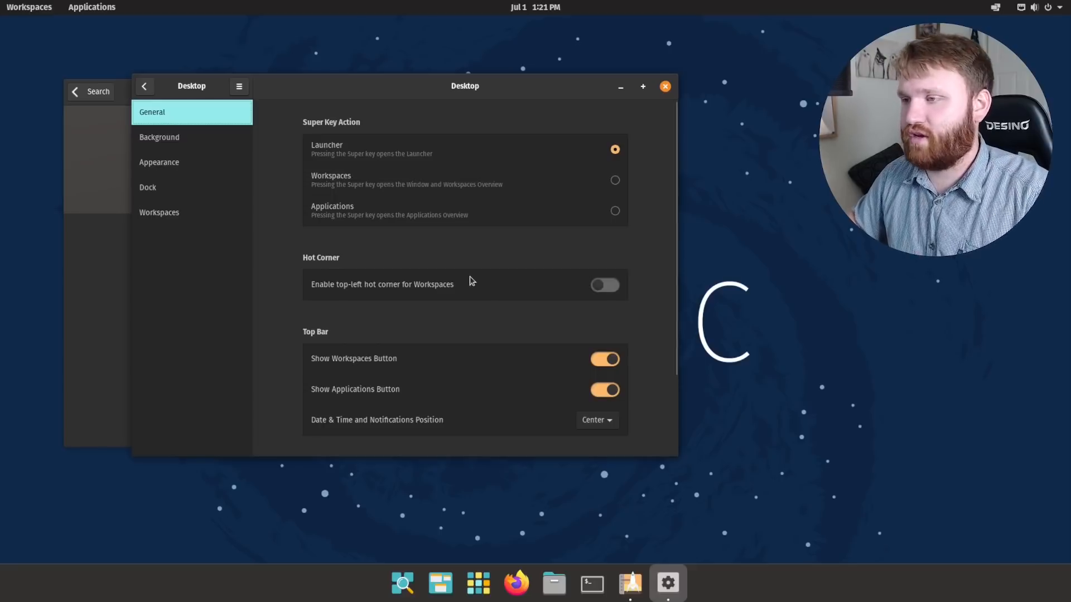
Set Super Key Action to Applications and test the overview with the Super key.
click(614, 210)
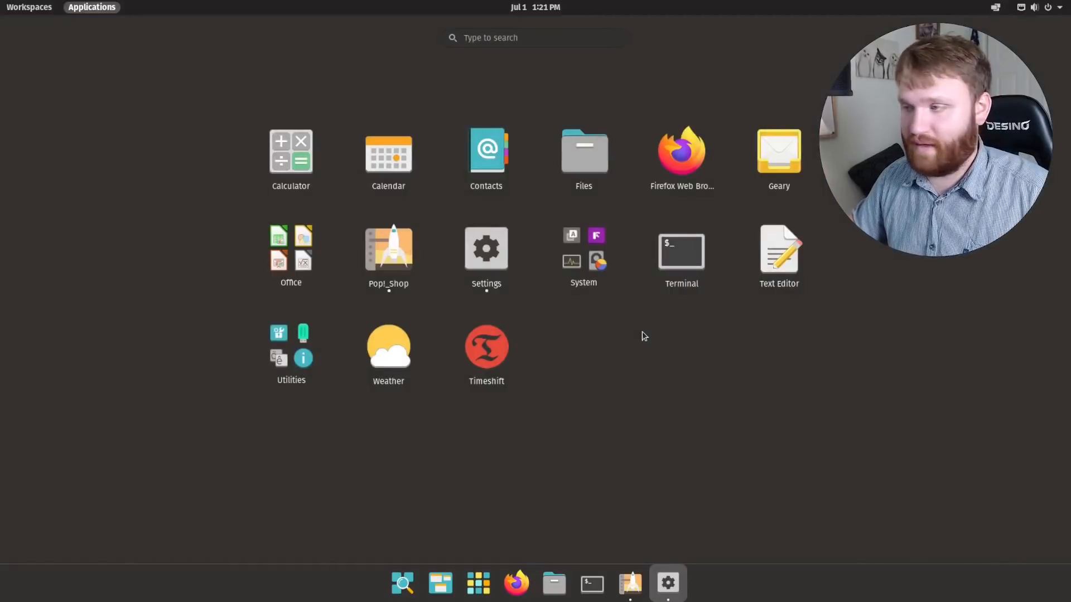
click(486, 247)
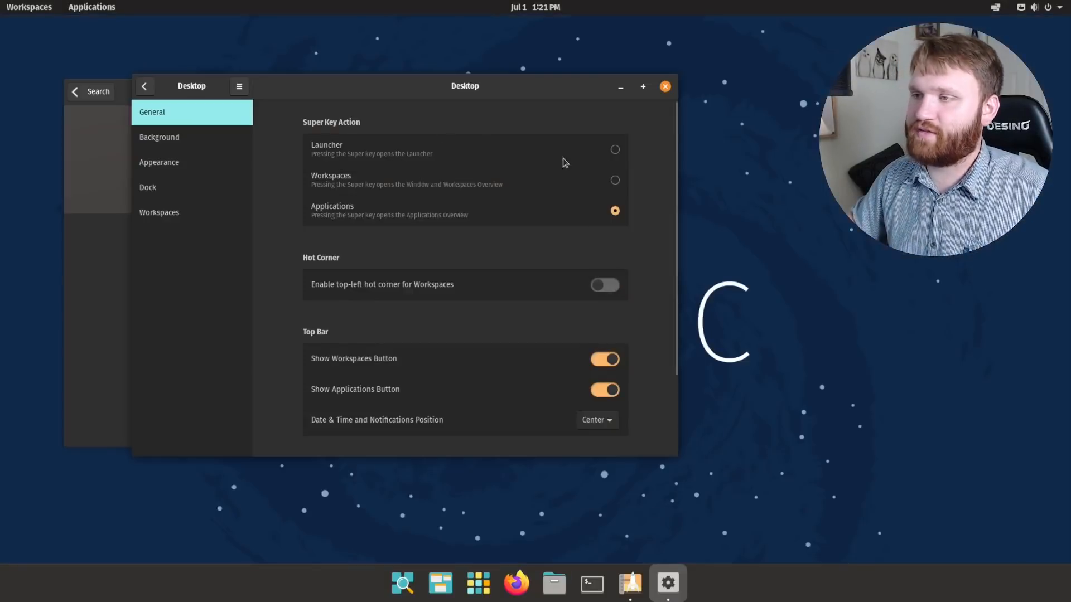
Set Super Key Action back to Launcher, then browse Background, Appearance and Dock panels.
click(613, 148)
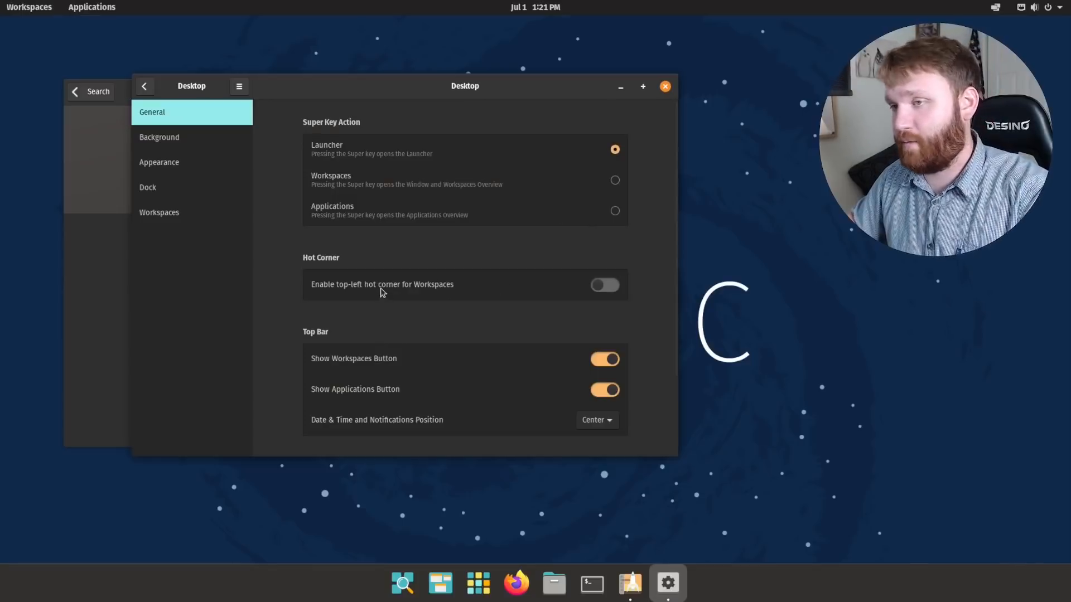
click(160, 136)
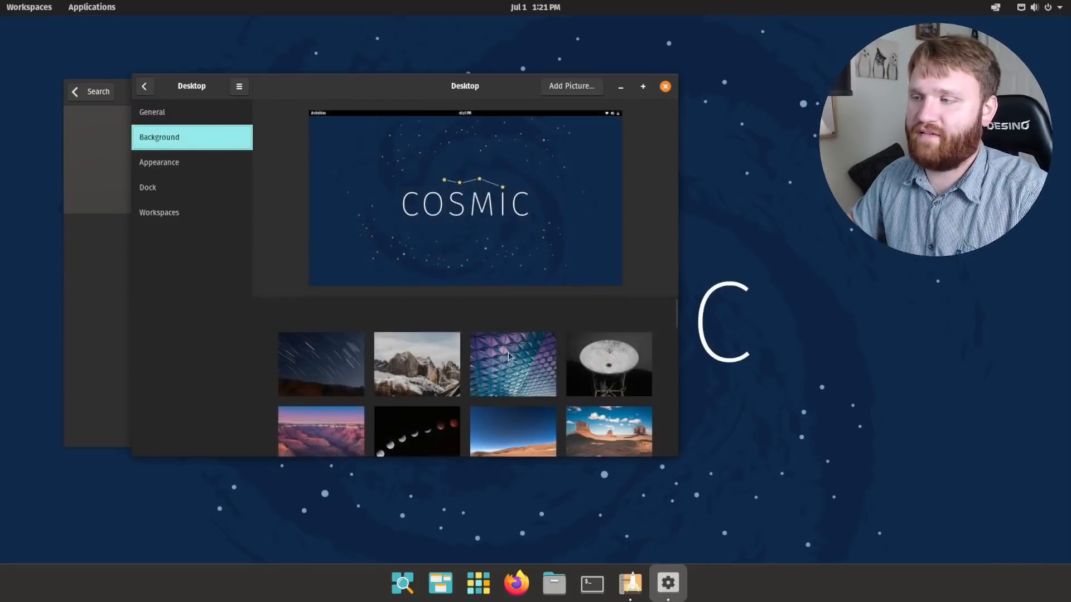
click(159, 162)
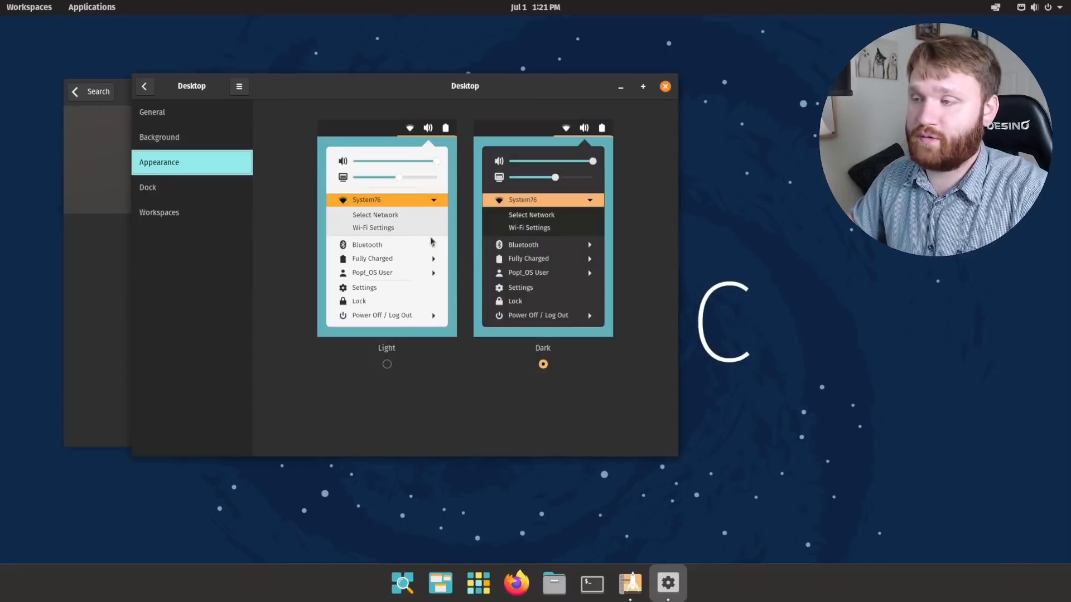
click(147, 187)
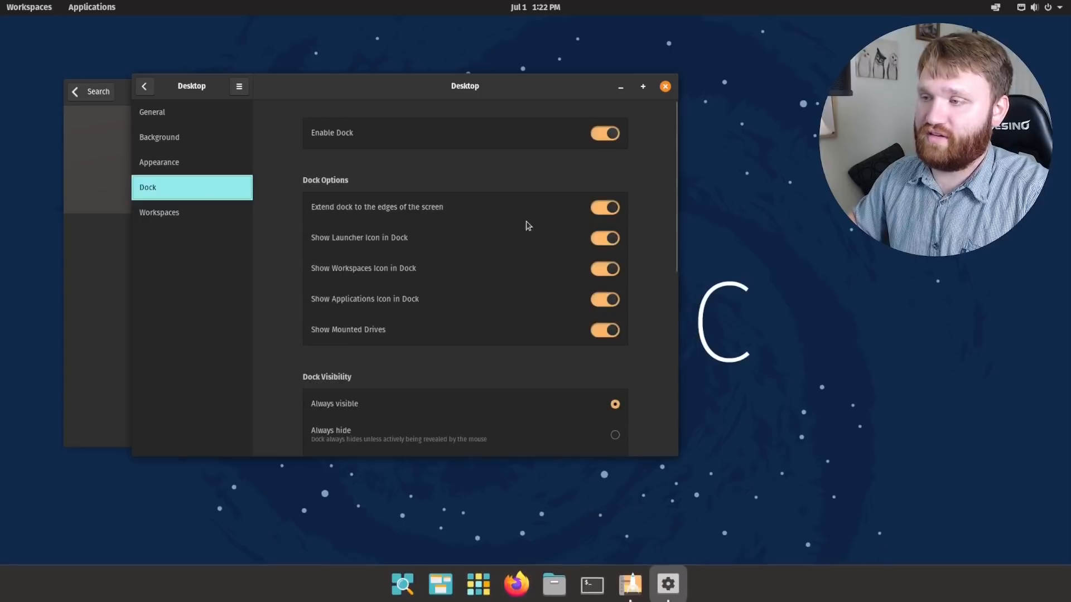
Try the large 60px dock size, then return it to the previous size.
scroll(down, 3)
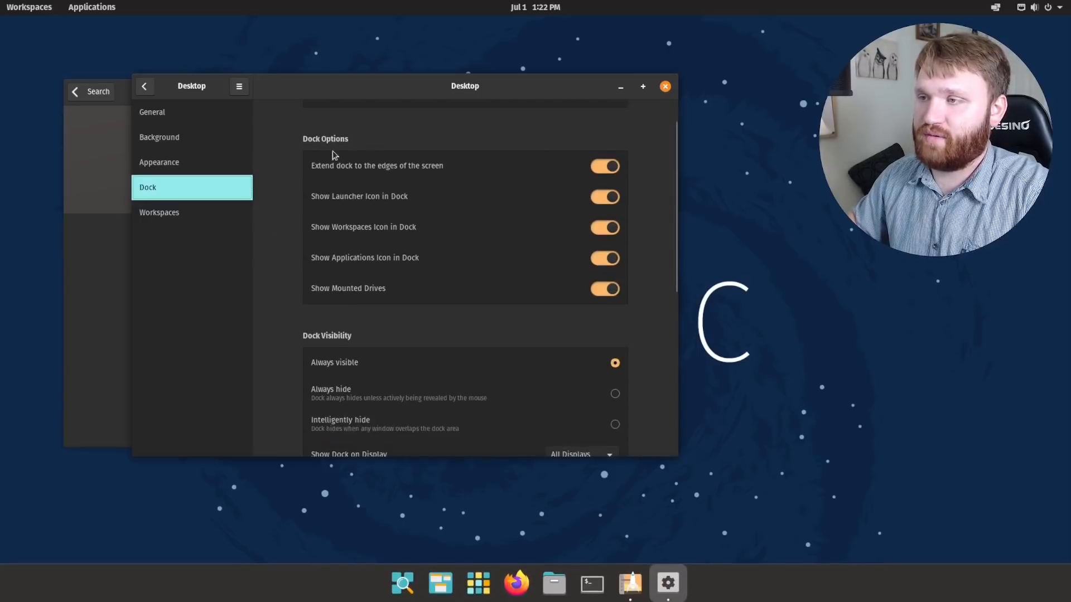
scroll(down, 3)
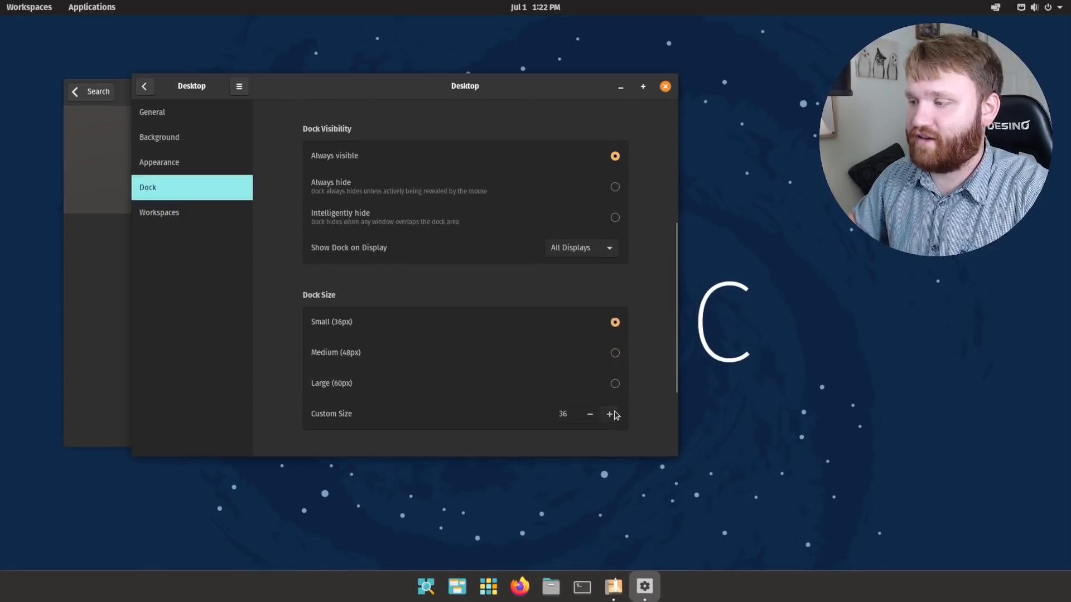
click(614, 383)
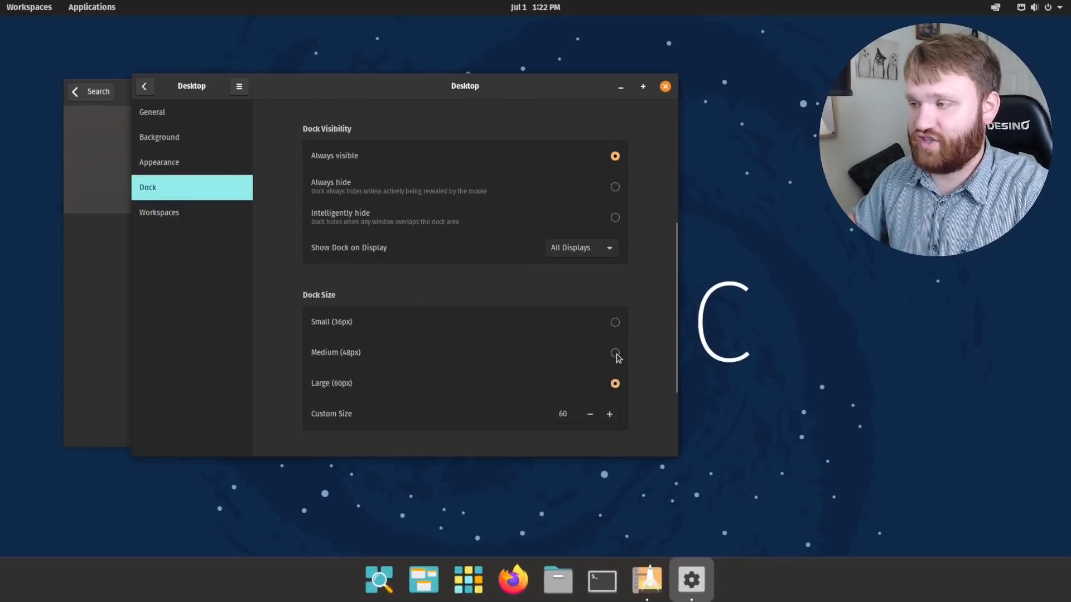
click(614, 352)
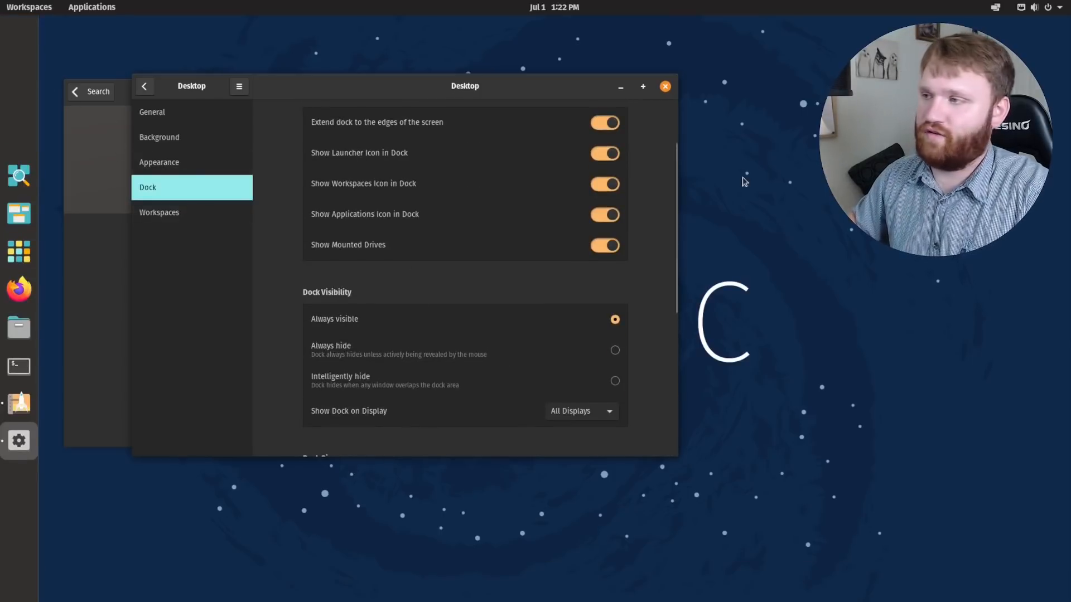
mouse_move(111, 41)
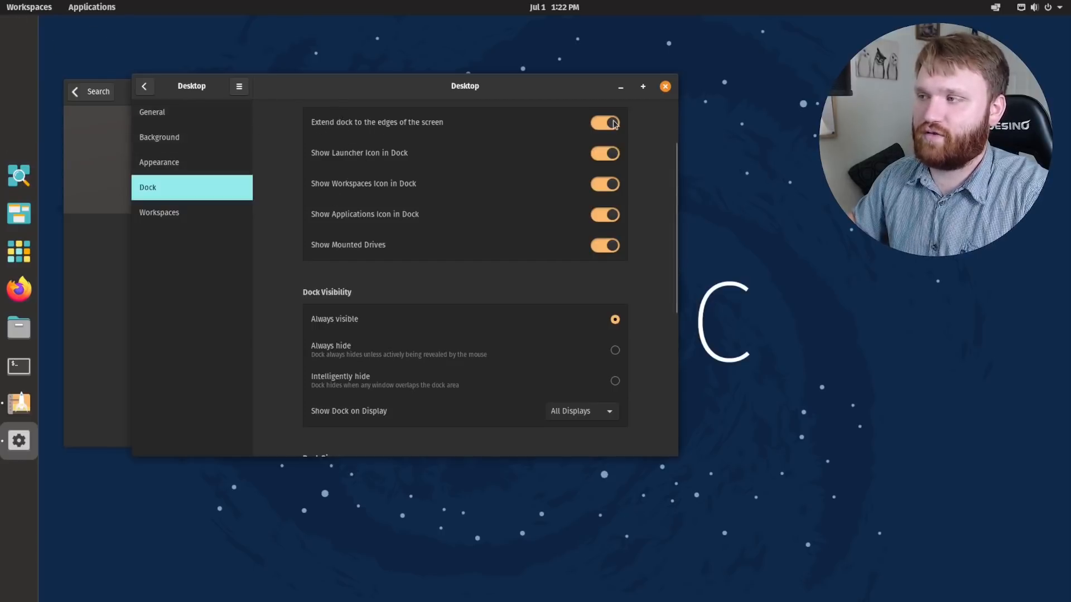
Switch off 'Extend dock to the edges of the screen' and close Settings.
click(603, 123)
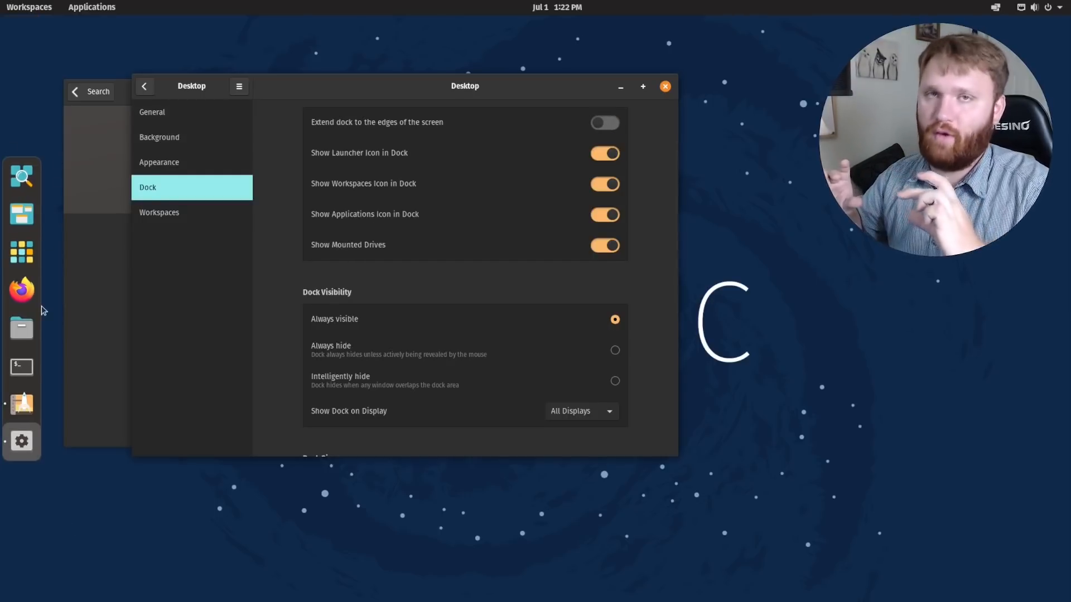
click(664, 85)
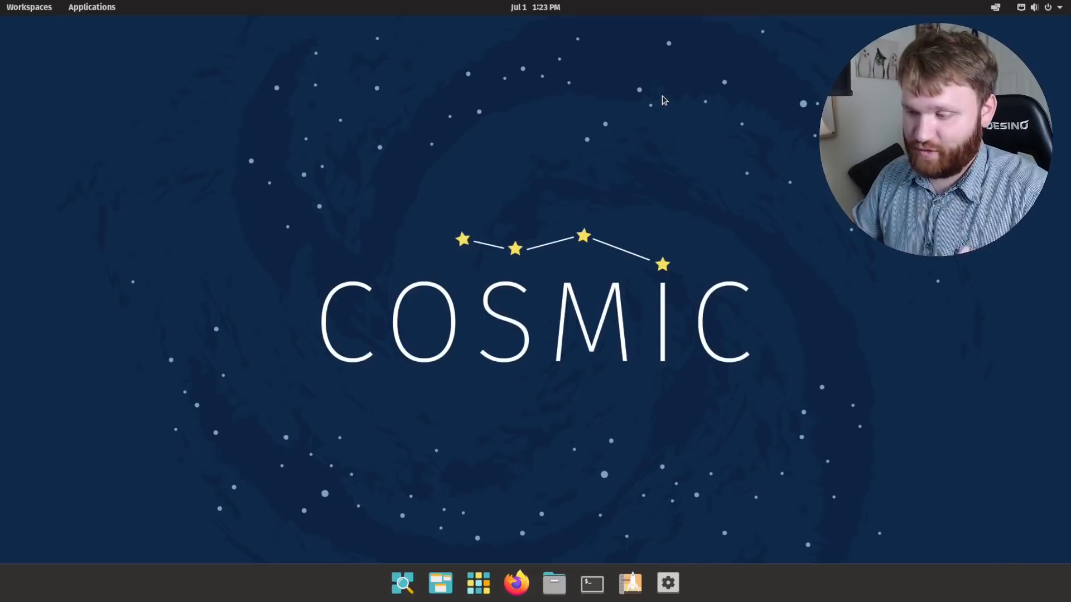
mouse_move(556, 139)
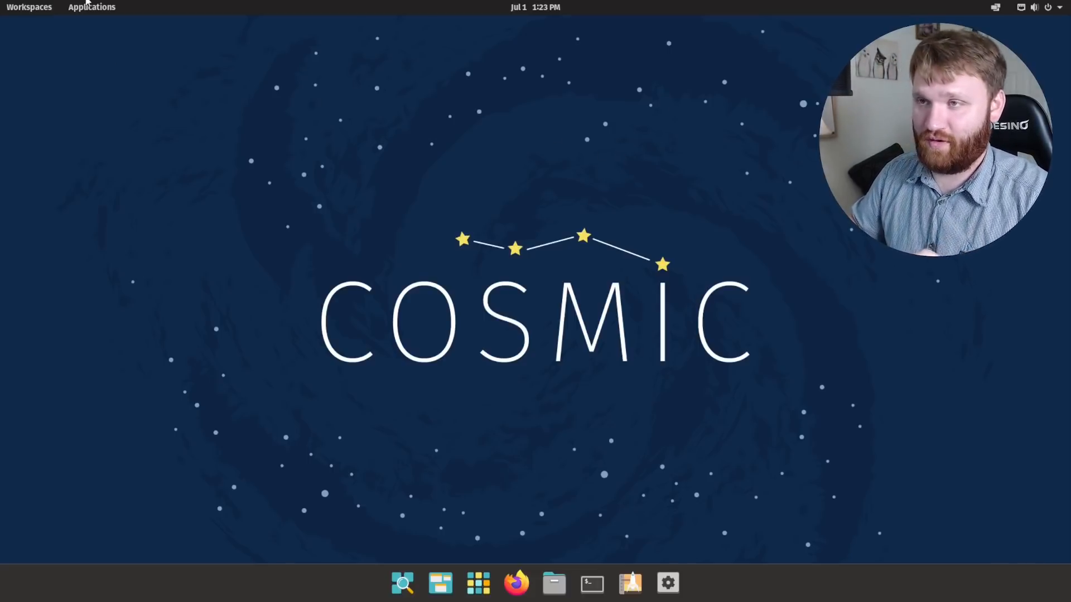
Launch Pop!_Shop from the Applications overview grid.
click(91, 6)
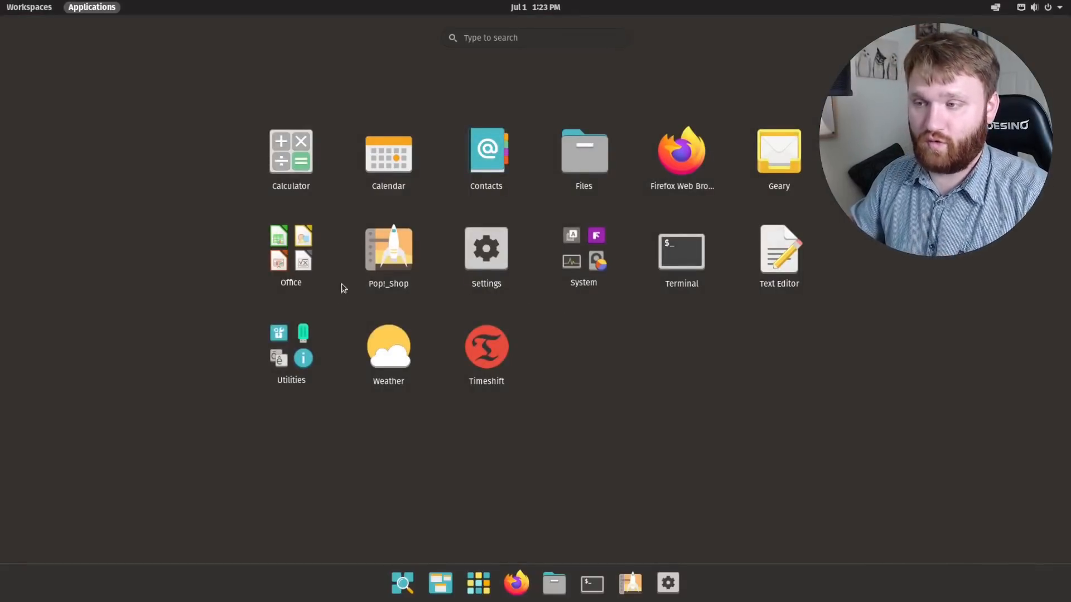
mouse_move(778, 150)
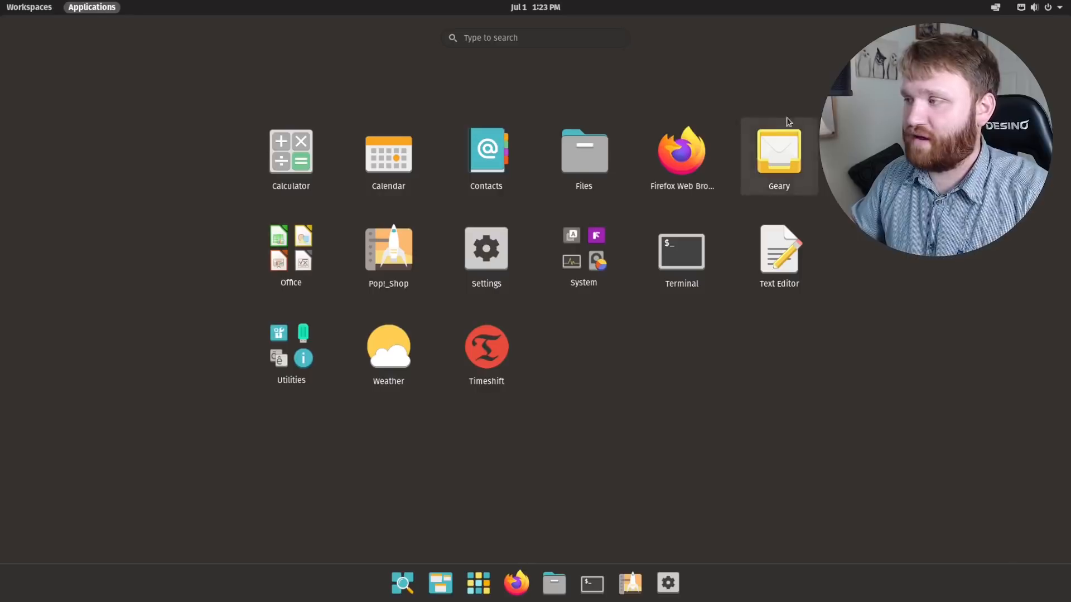
mouse_move(485, 248)
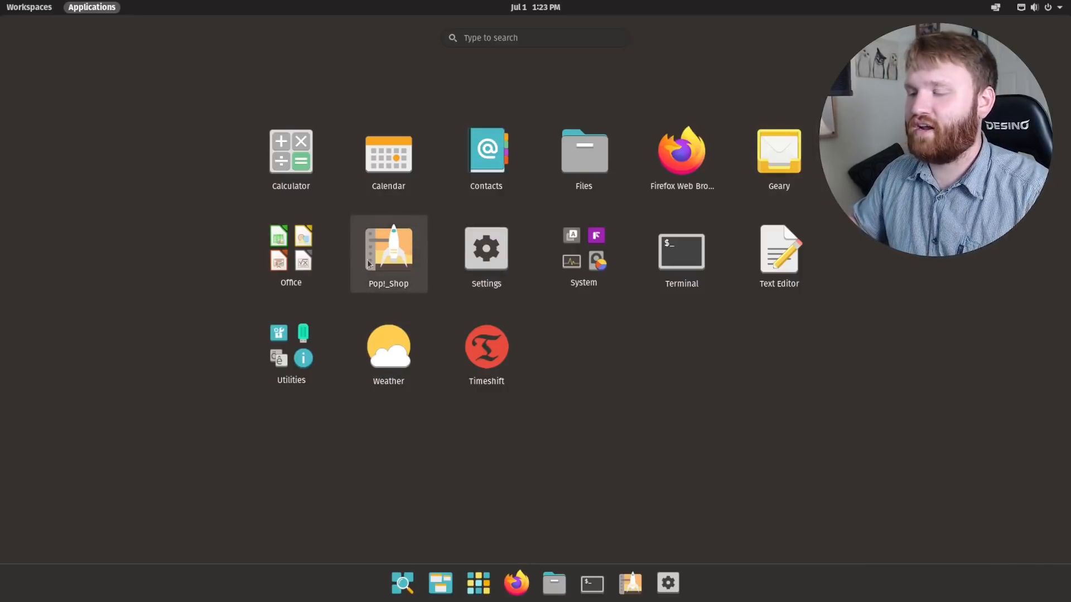
click(388, 248)
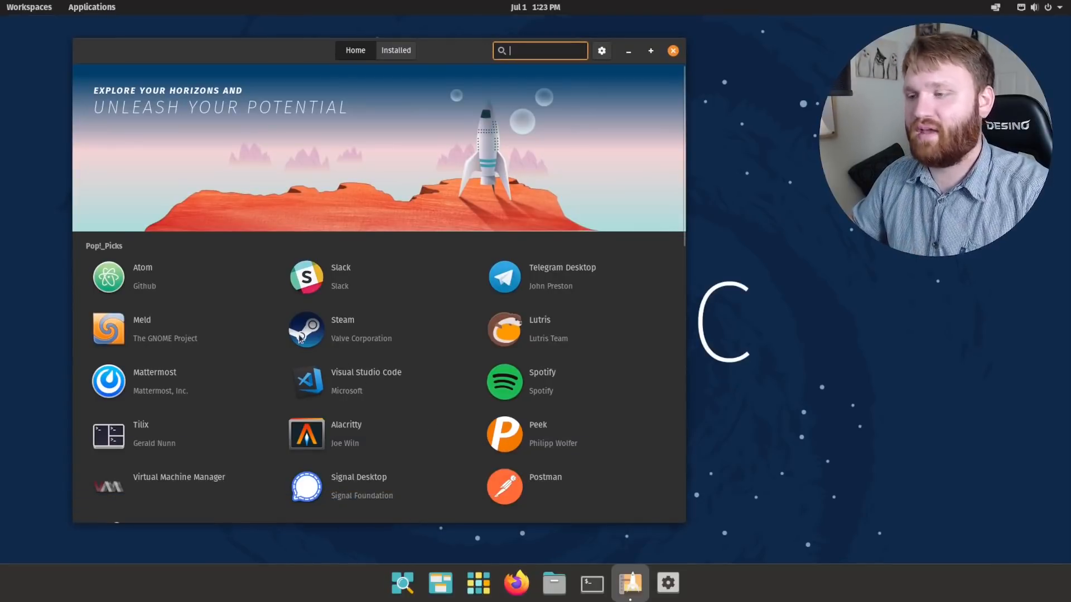
mouse_move(267, 319)
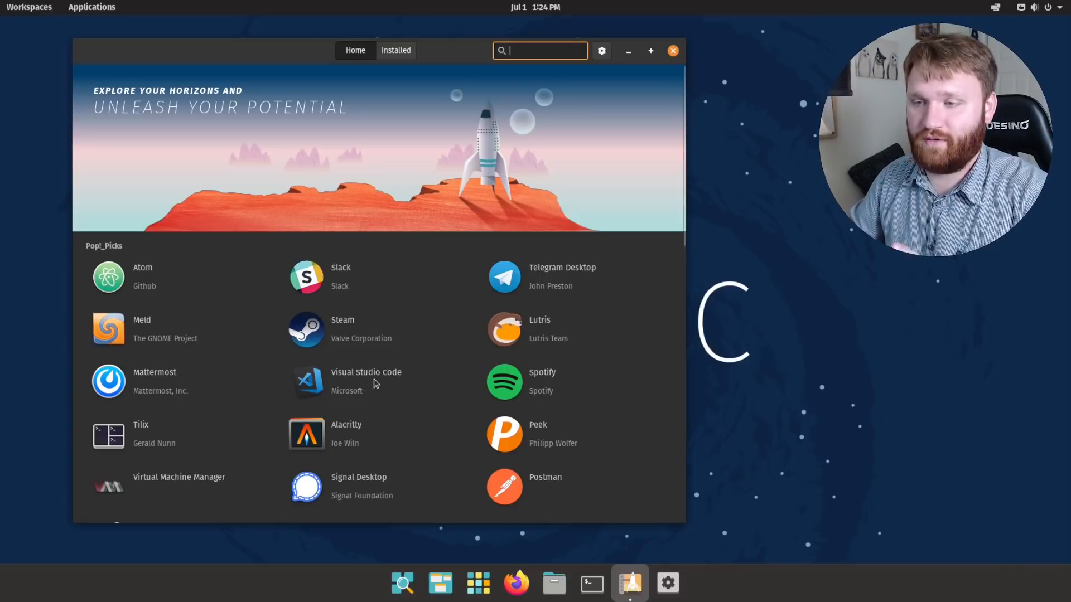
mouse_move(325, 339)
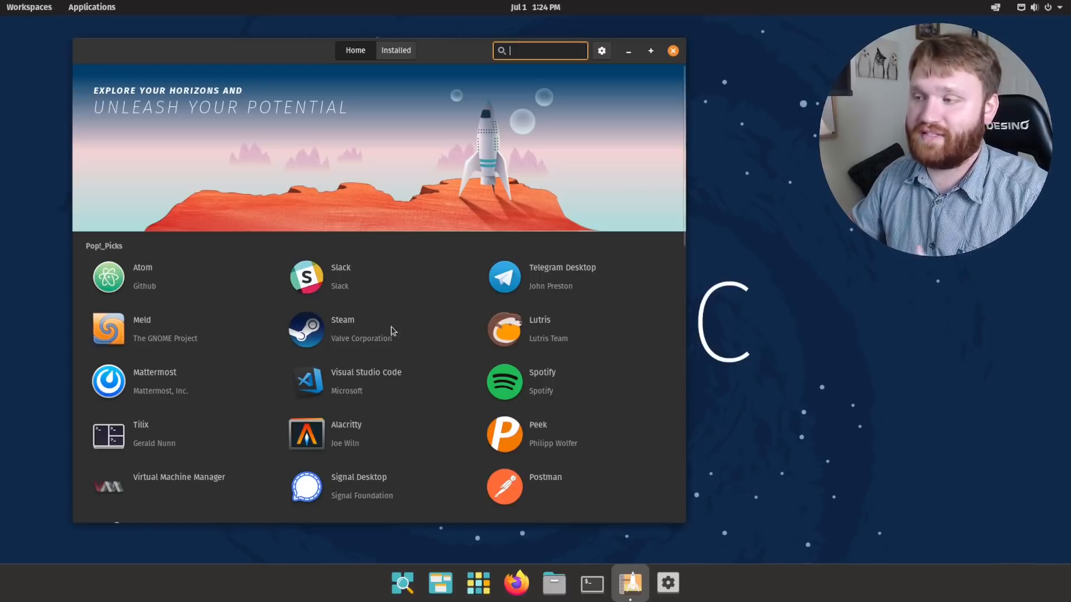
mouse_move(328, 340)
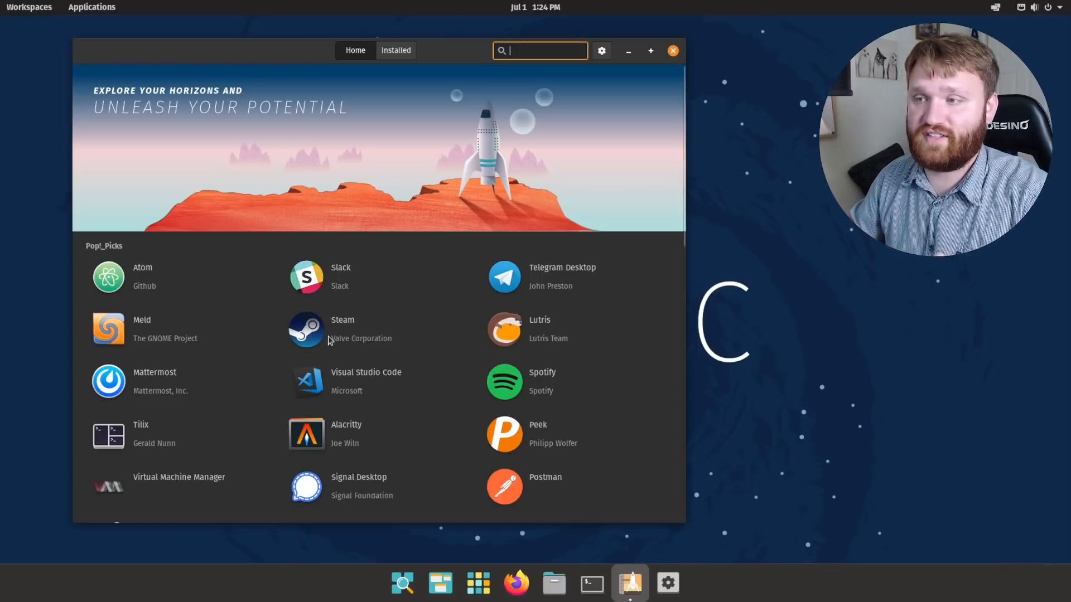
mouse_move(547, 345)
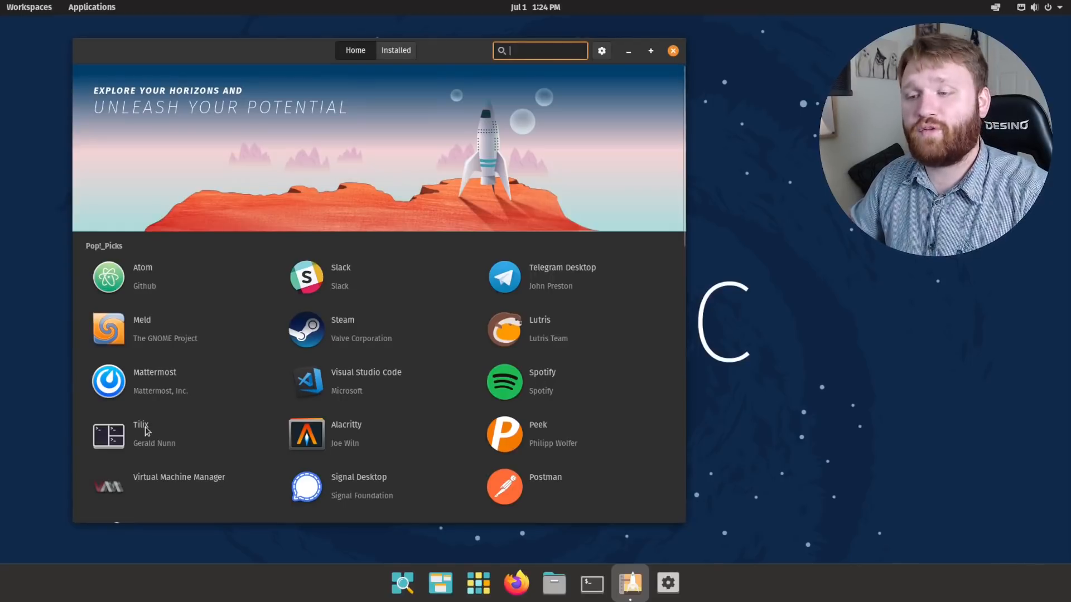
mouse_move(142, 434)
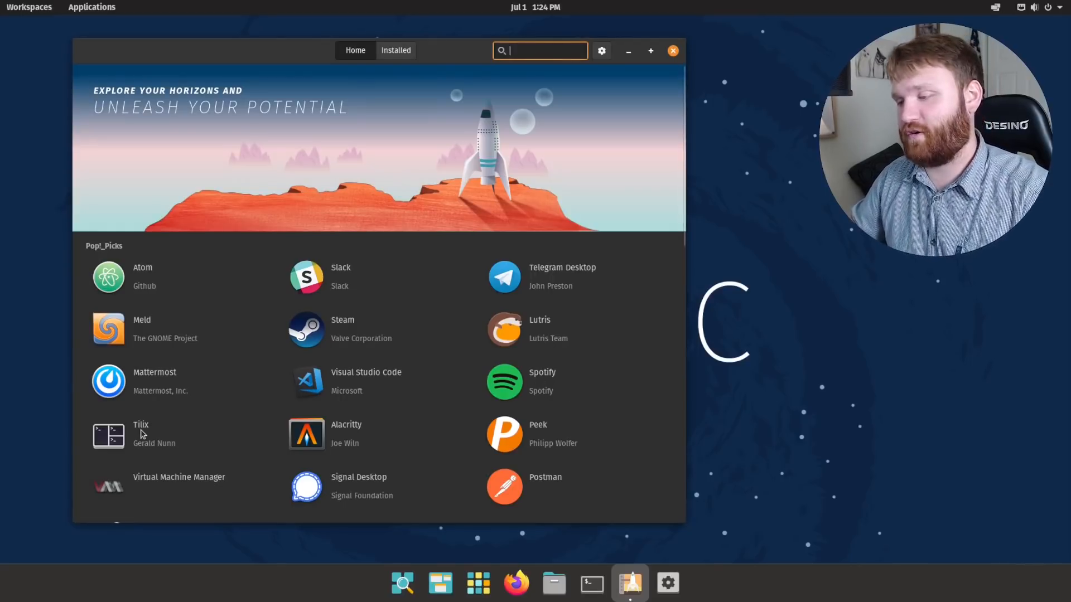
click(591, 583)
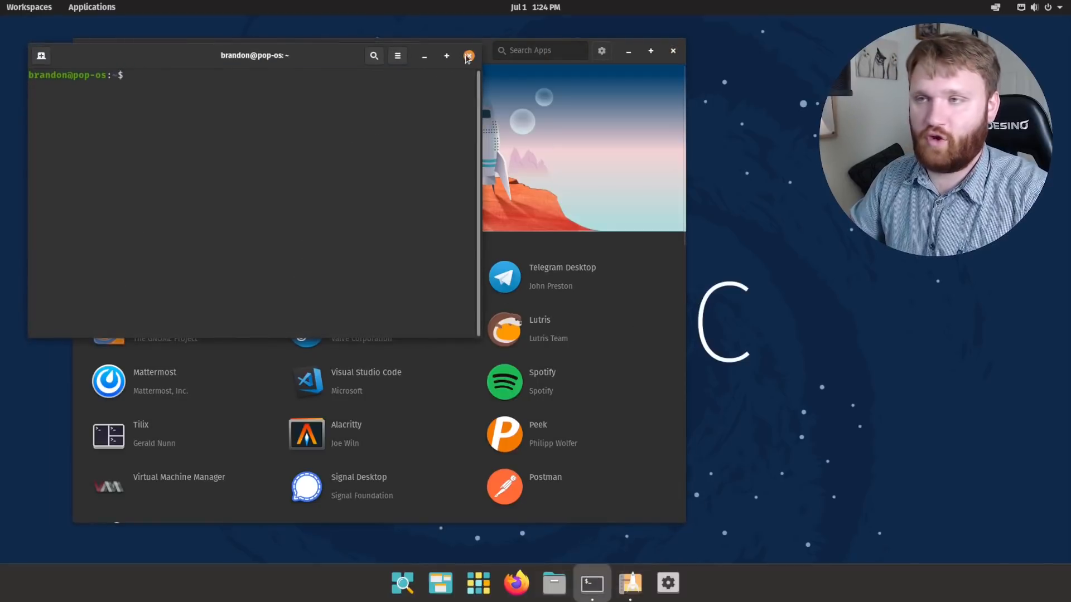
click(468, 56)
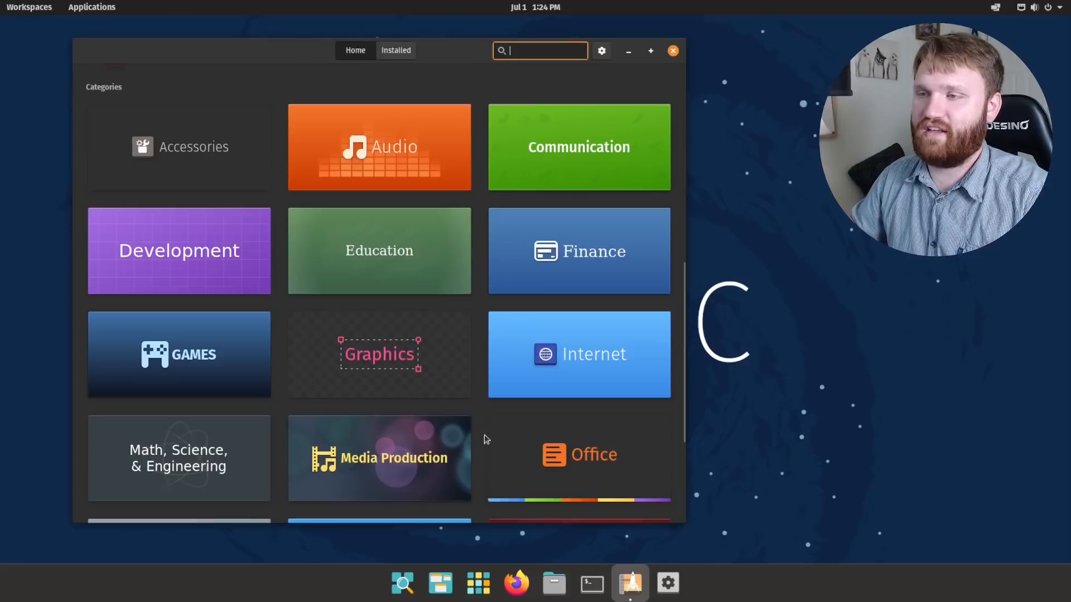
mouse_move(463, 321)
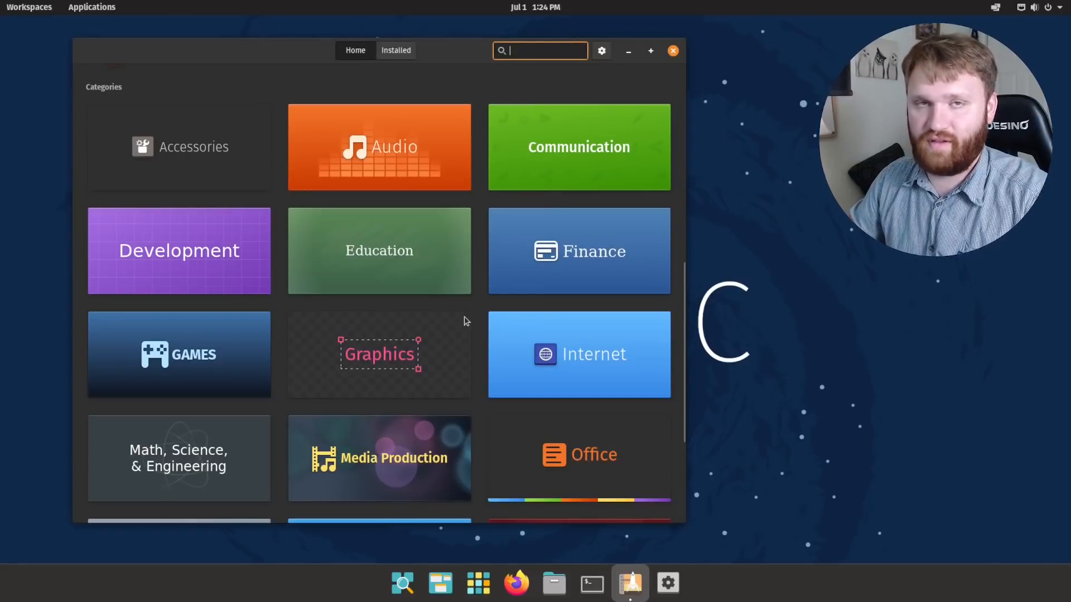
scroll(down, 3)
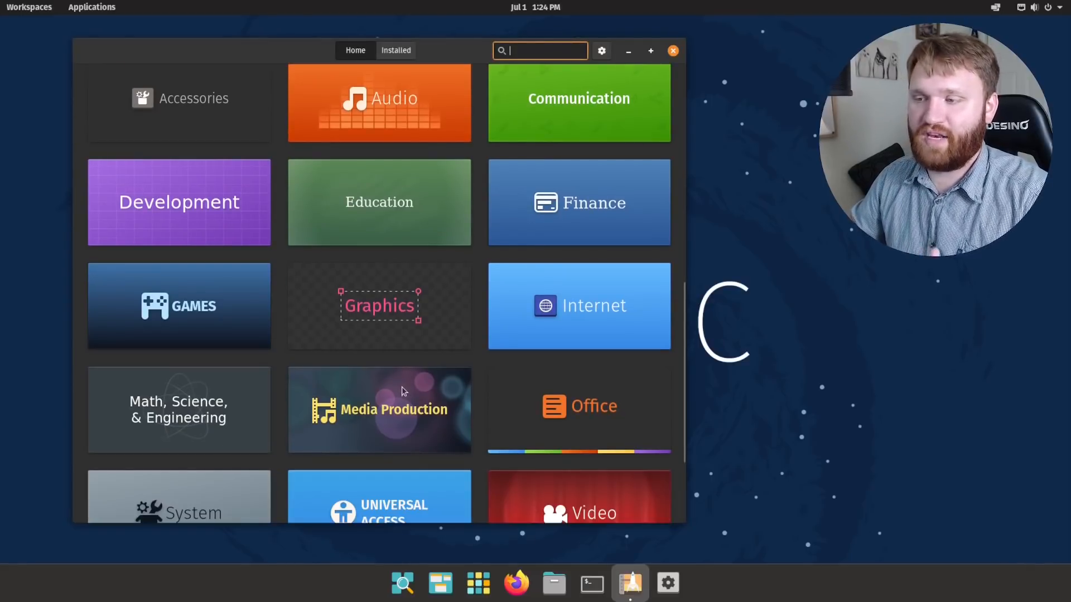
click(380, 409)
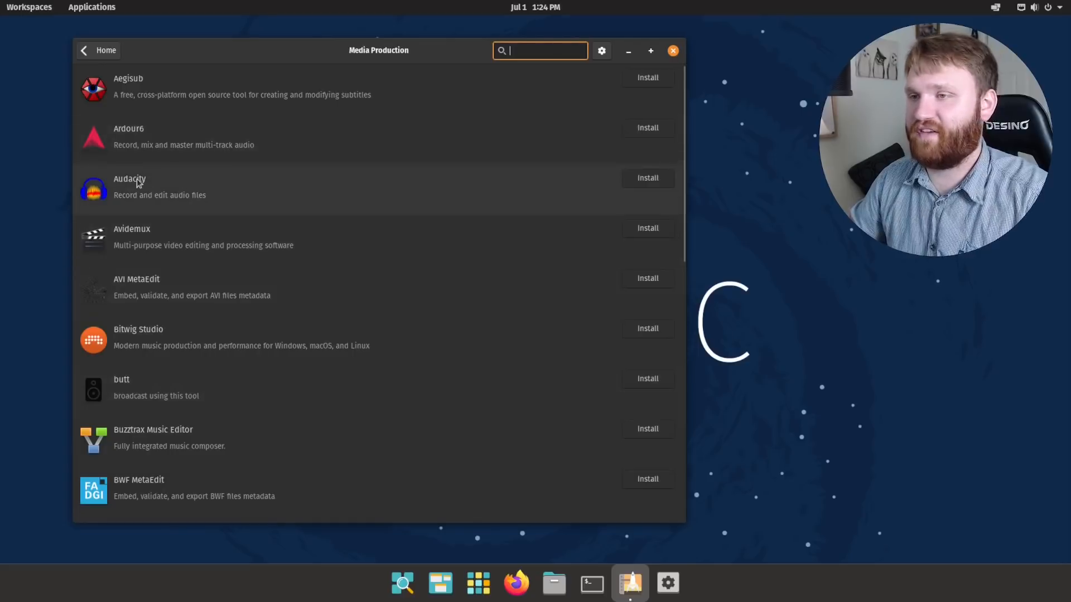
mouse_move(170, 188)
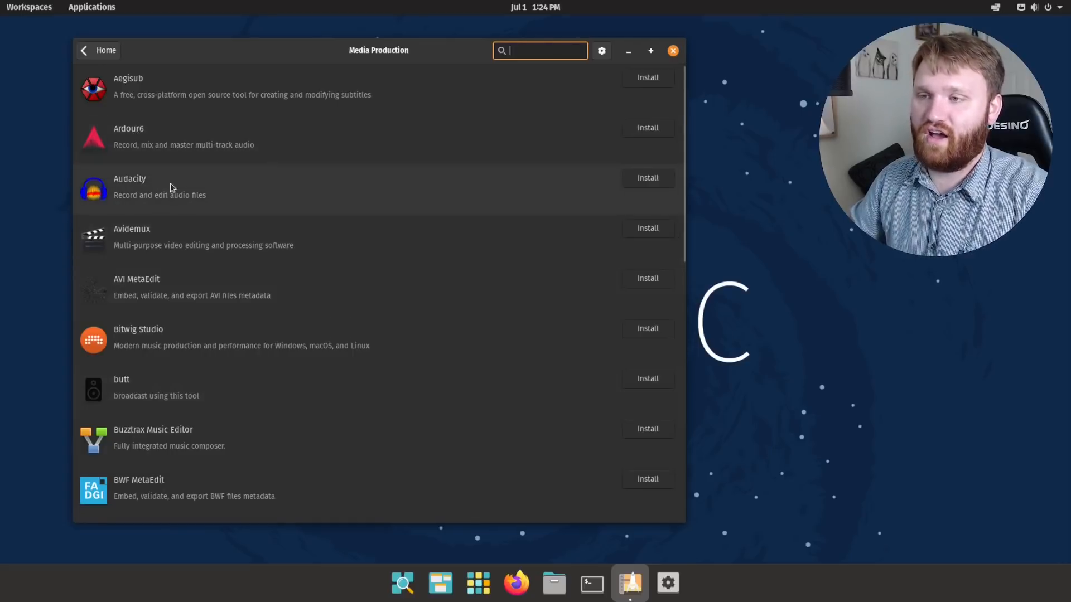
mouse_move(288, 245)
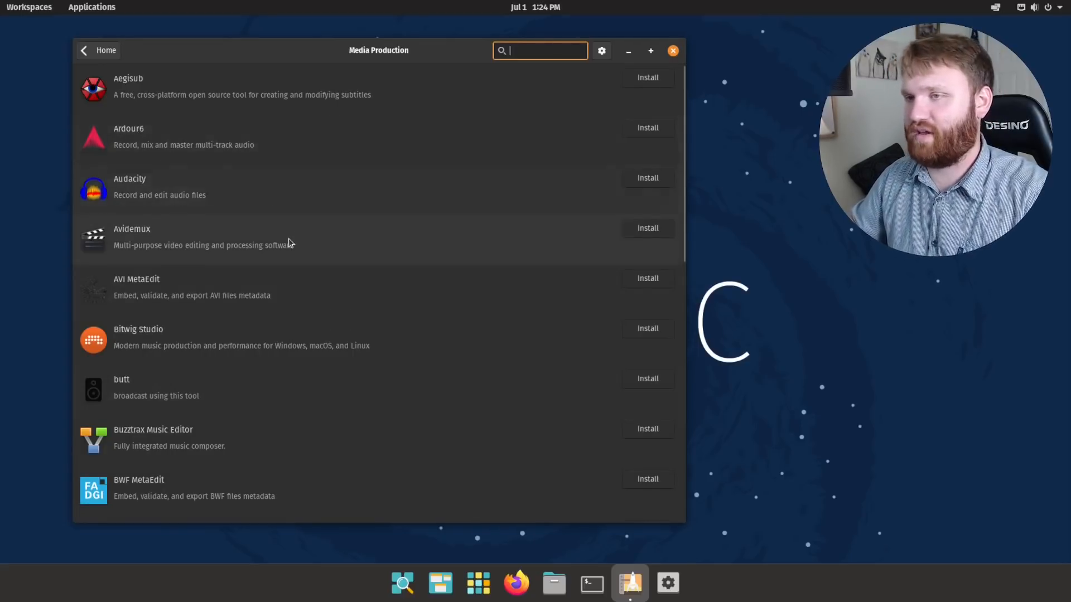
scroll(down, 3)
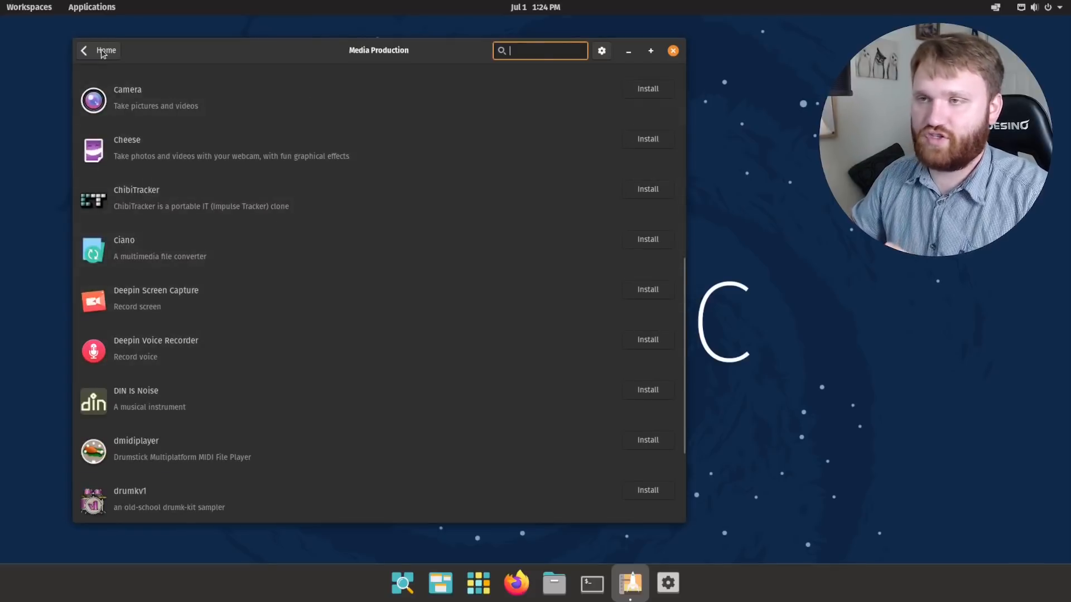
click(106, 51)
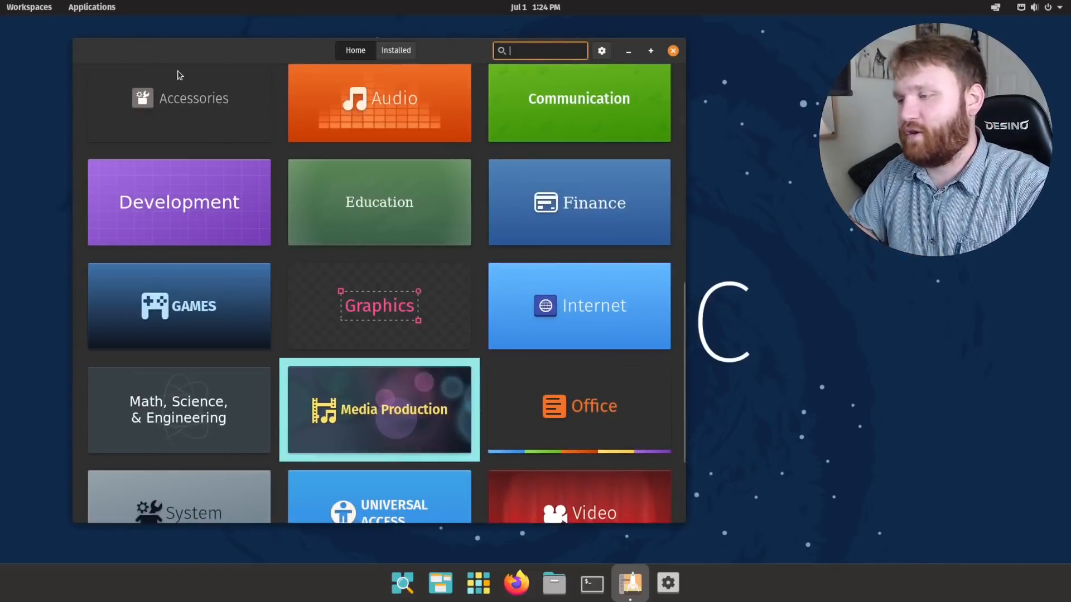